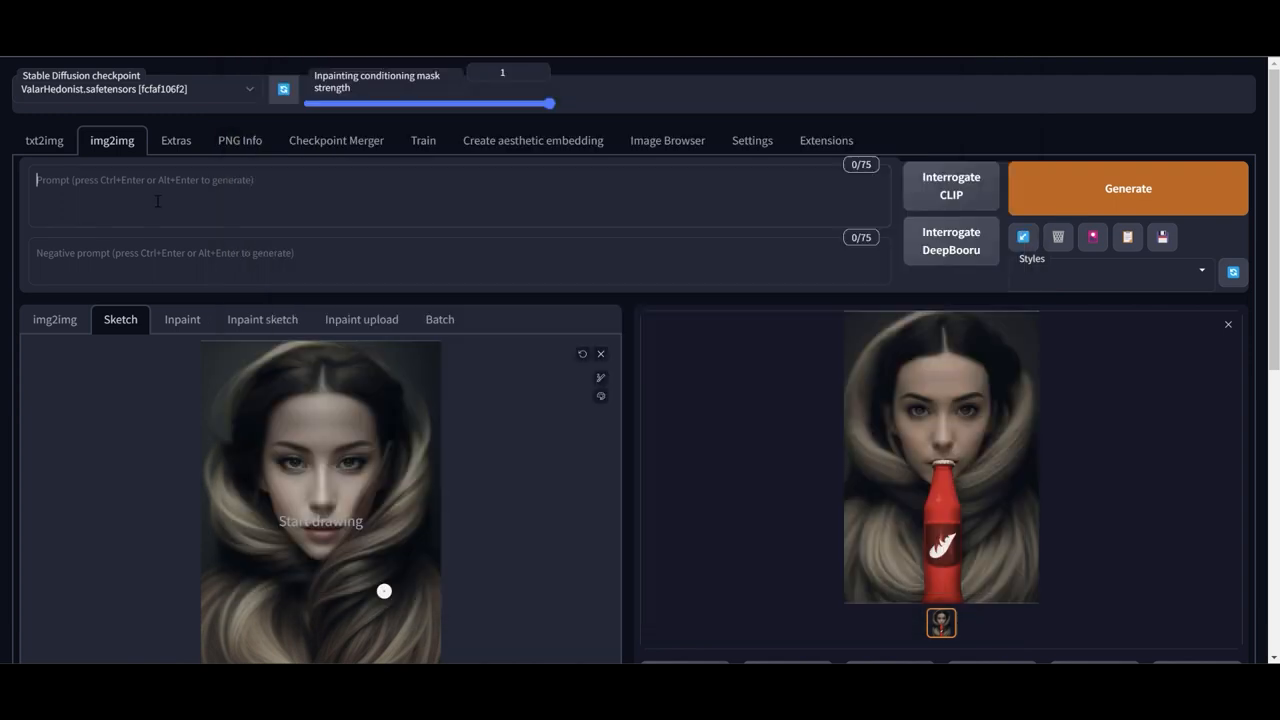
Enter the prompt 'a woman drinking cokecola' and move down to the Sketch canvas
text(a woman drinking cokecola)
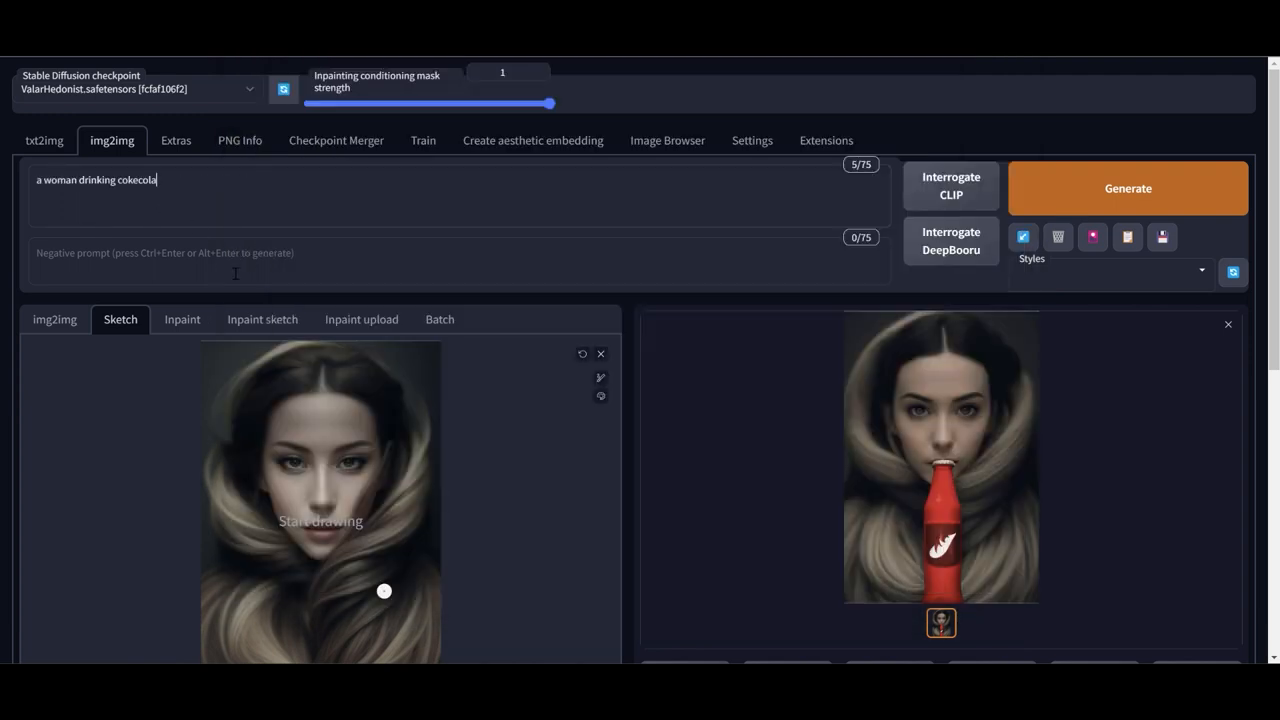
scroll(down, 3)
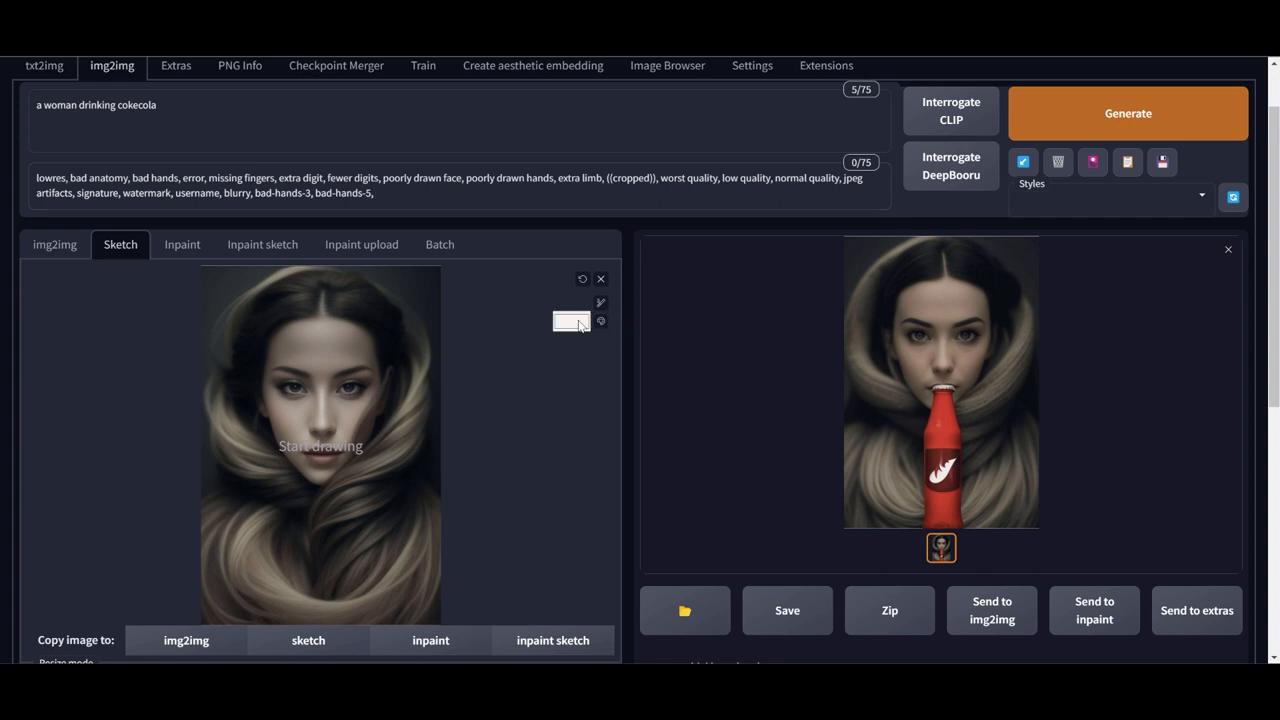
Paint a red bottle neck and body from the woman's lips down the portrait
click(570, 321)
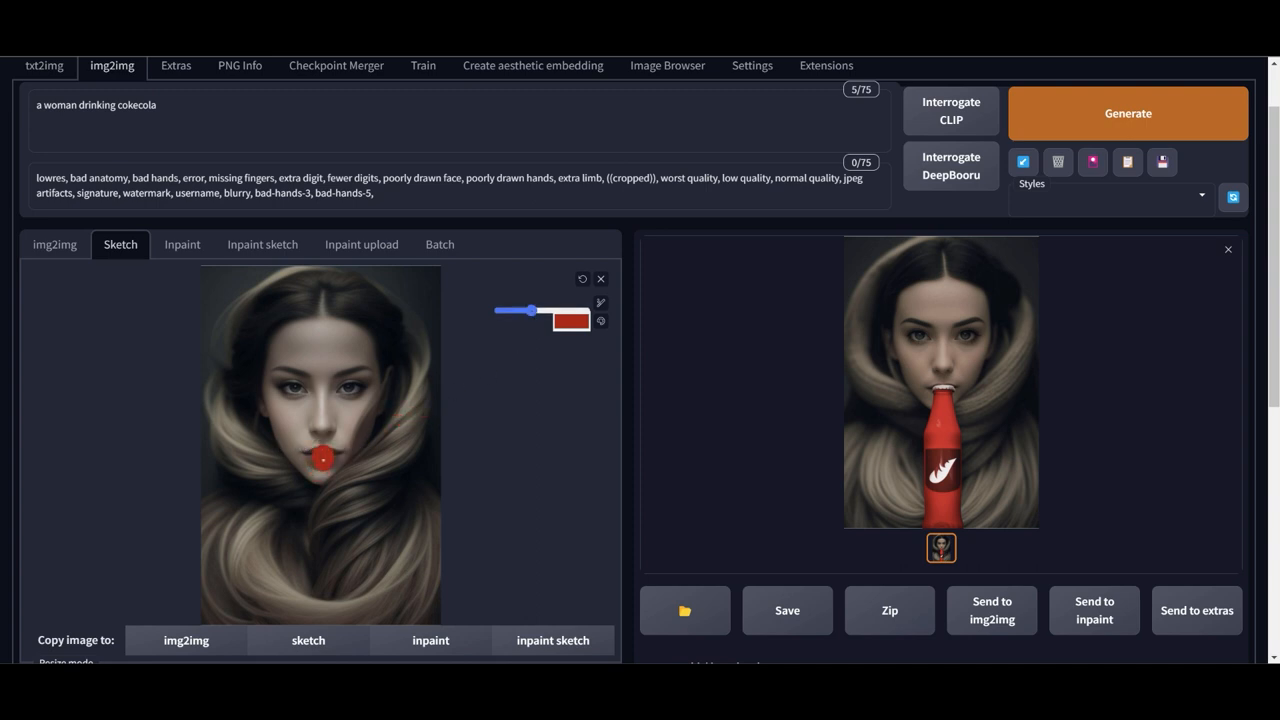
drag(323, 460, 318, 552)
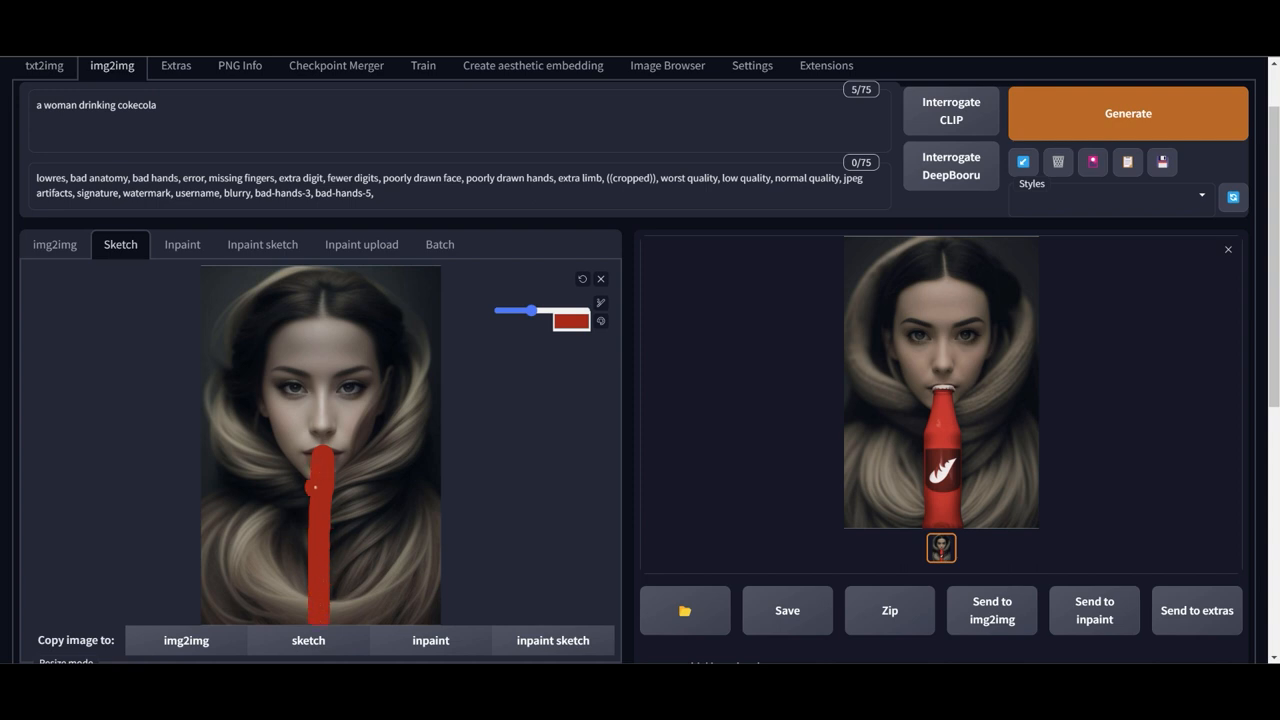
drag(315, 488, 305, 580)
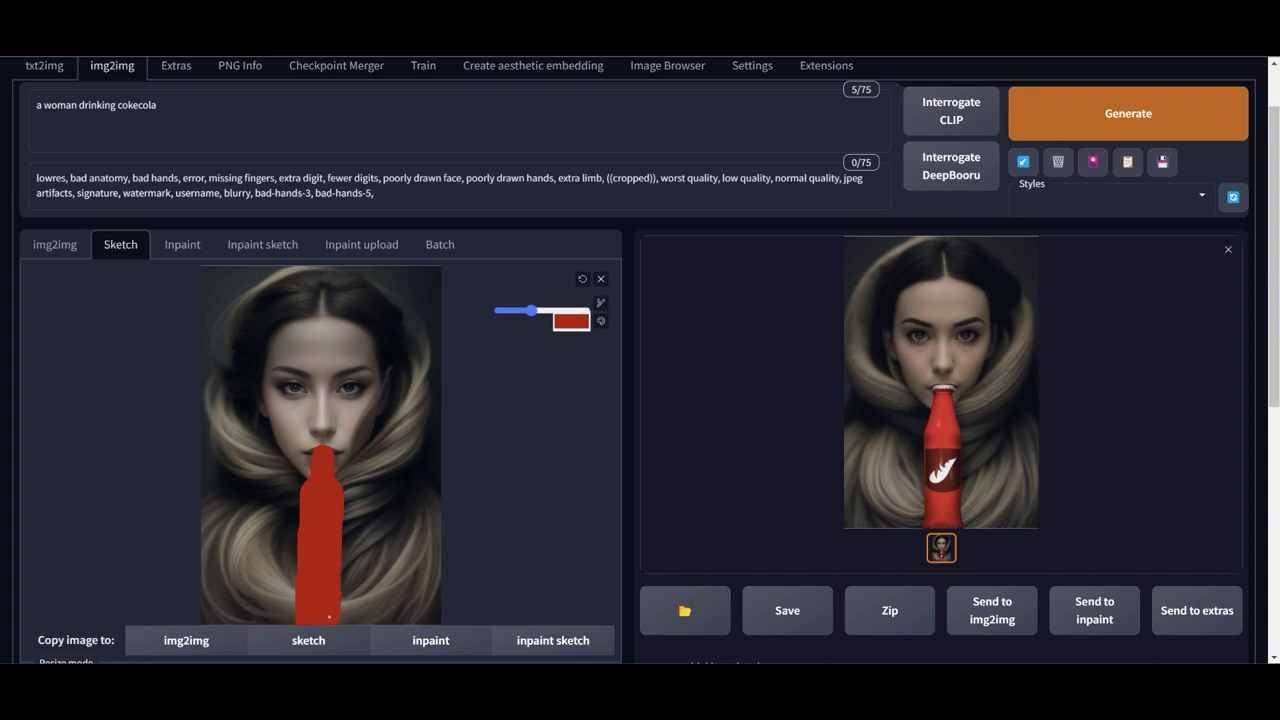
click(414, 400)
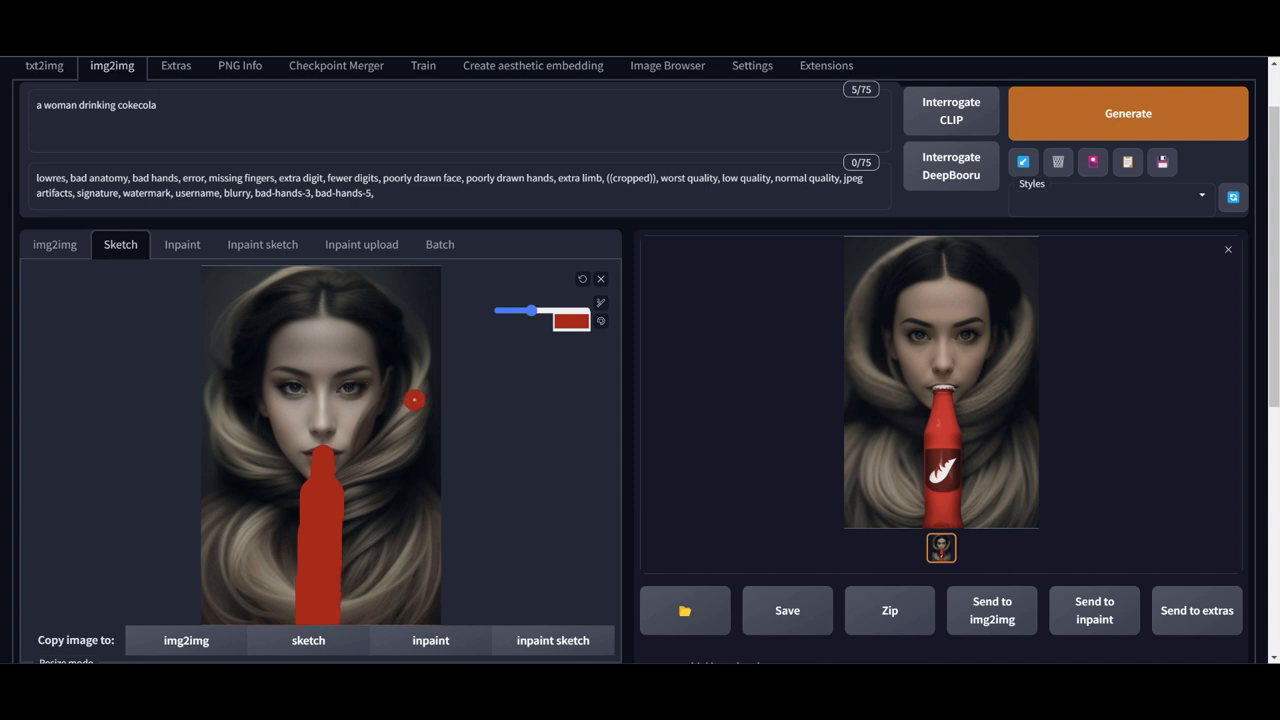
Generate an image from the red bottle sketch
click(1127, 113)
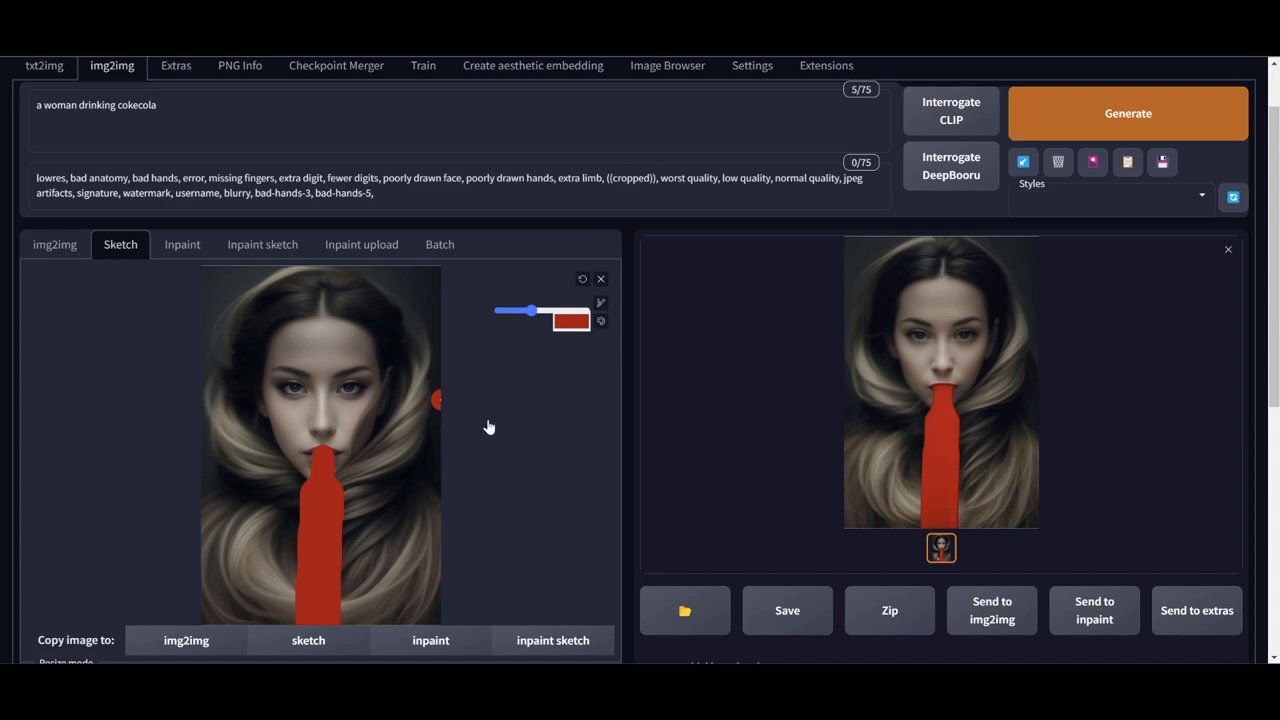
scroll(down, 3)
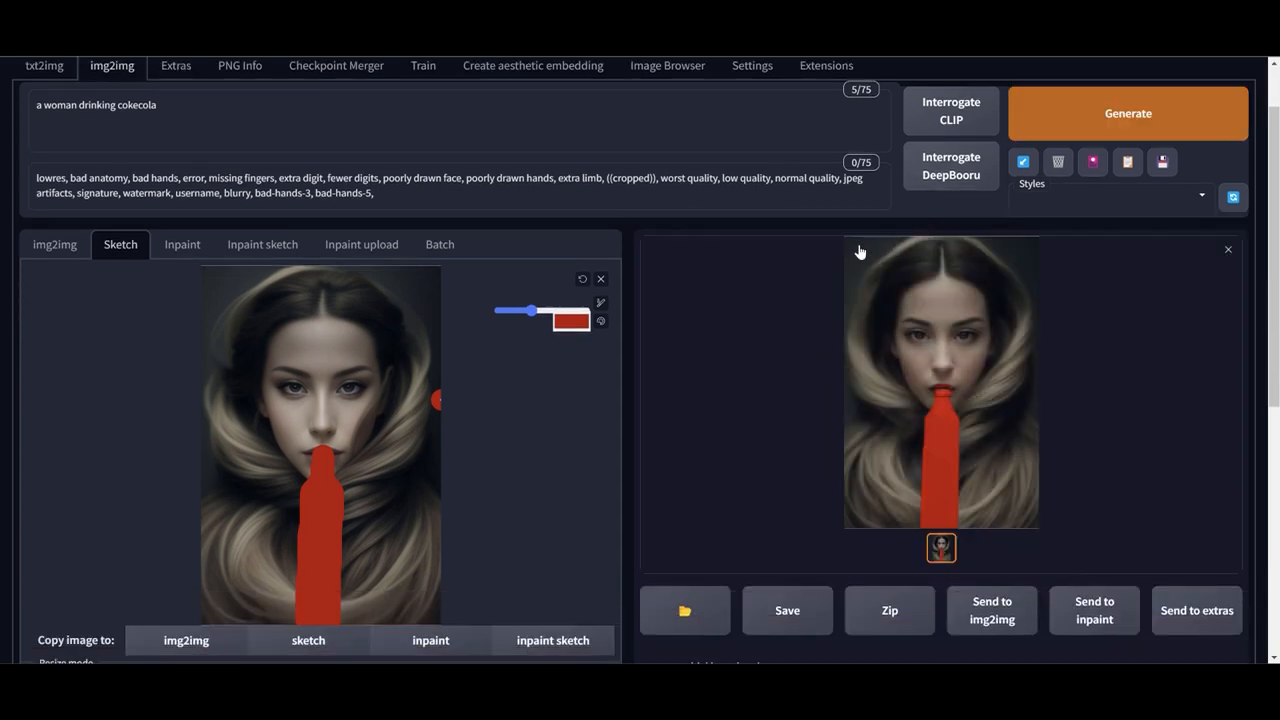
scroll(down, 3)
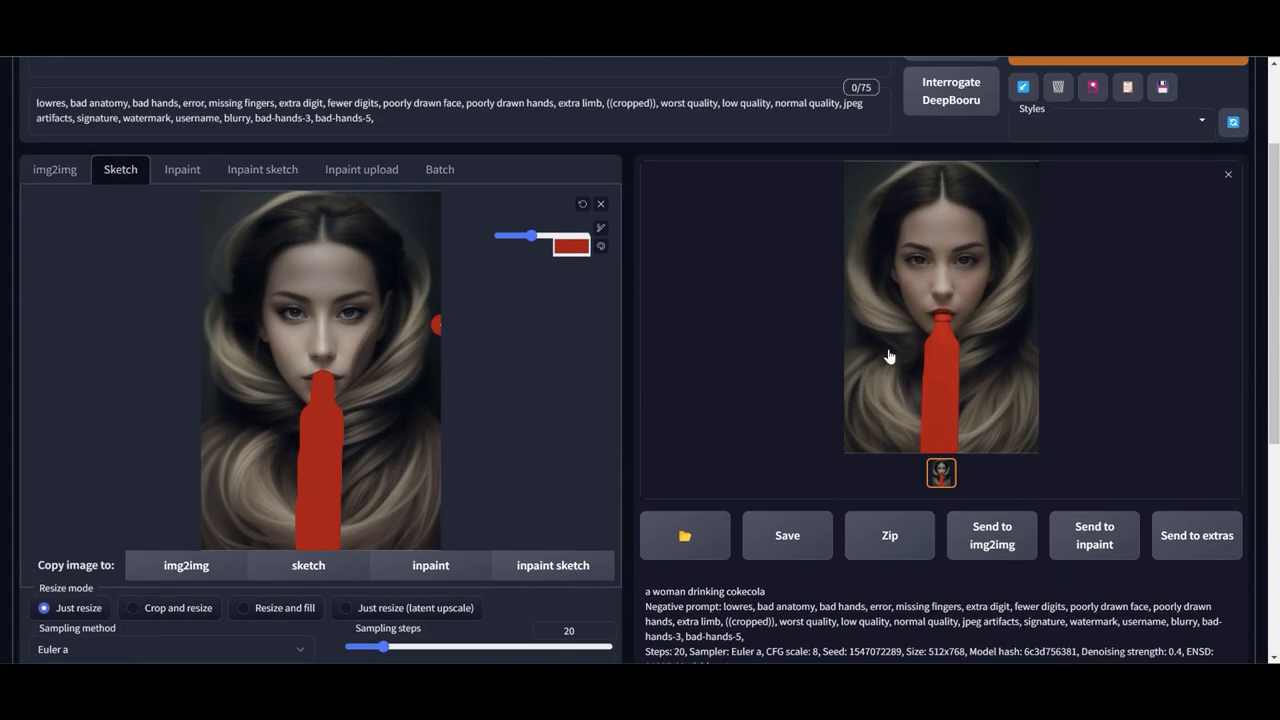
Send the generated image to the sketch canvas and generate again
click(601, 204)
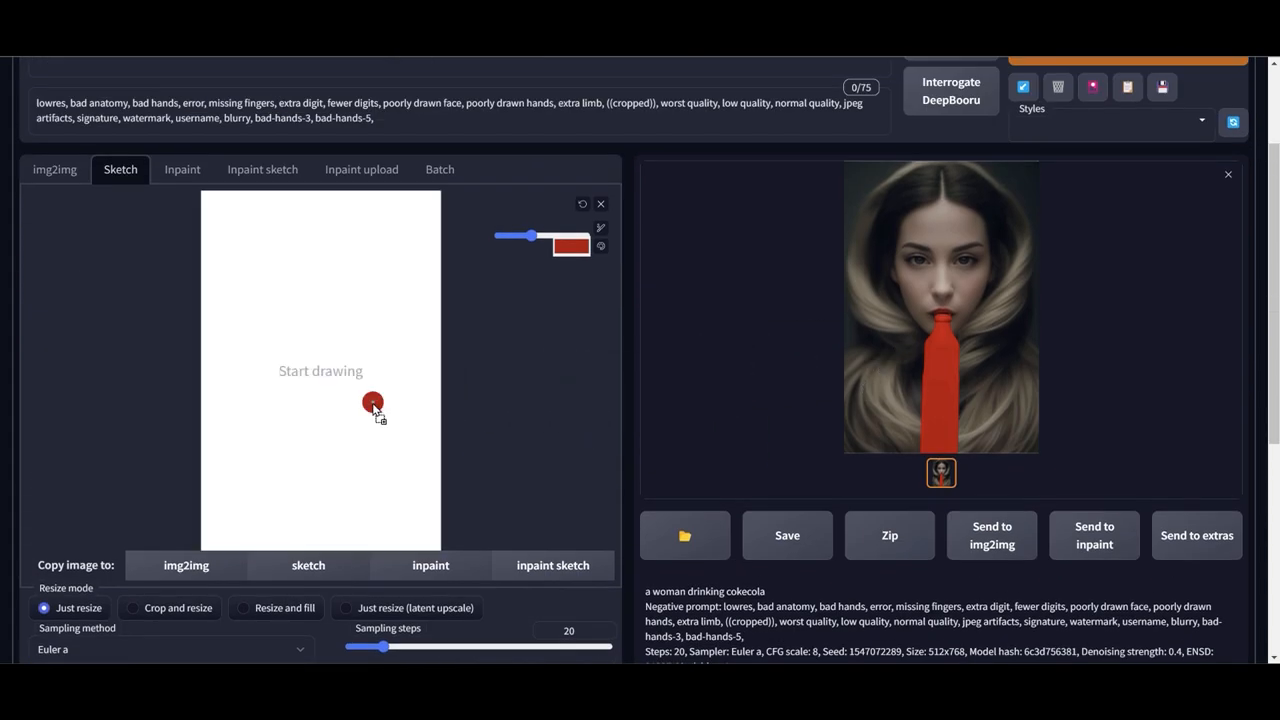
scroll(down, 3)
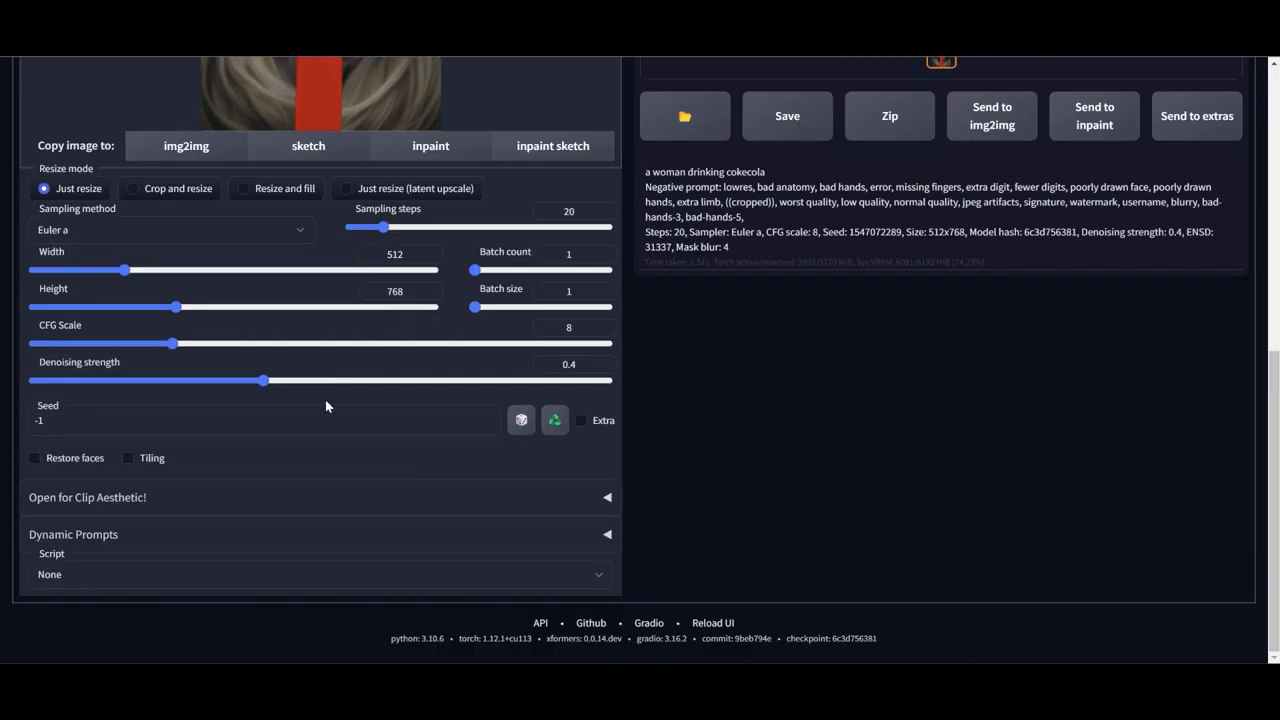
scroll(up, 3)
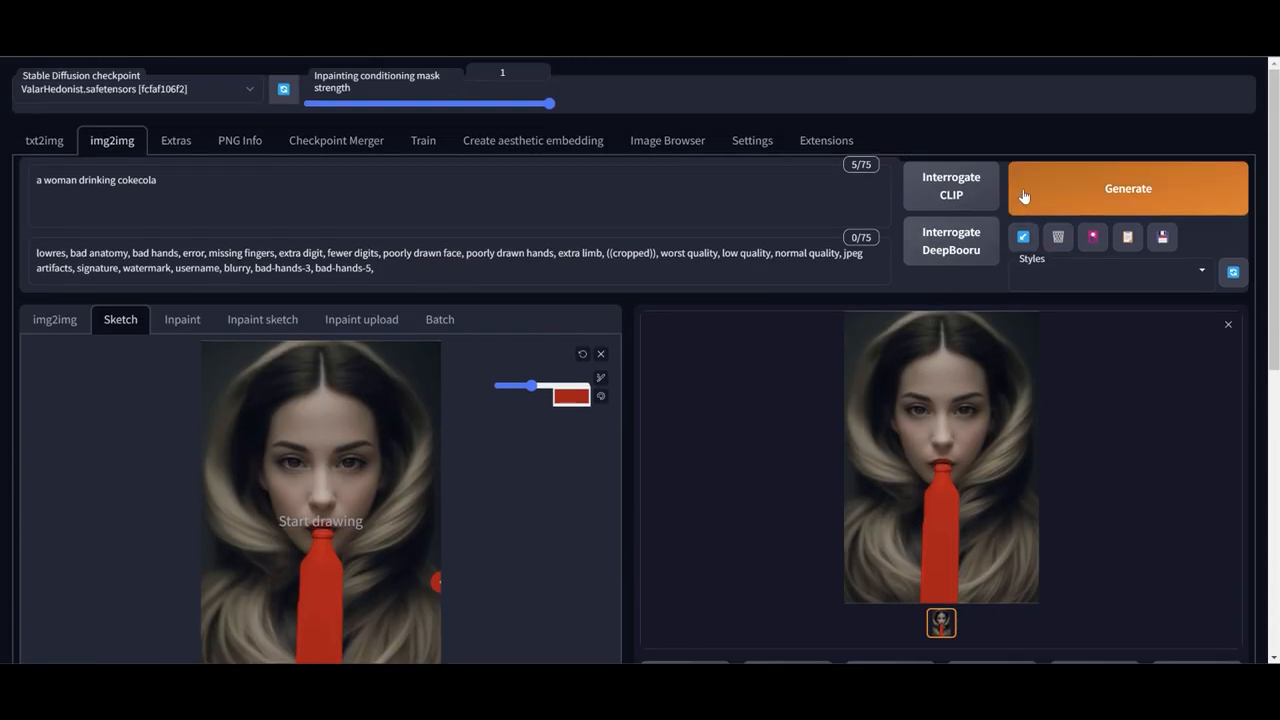
click(1128, 188)
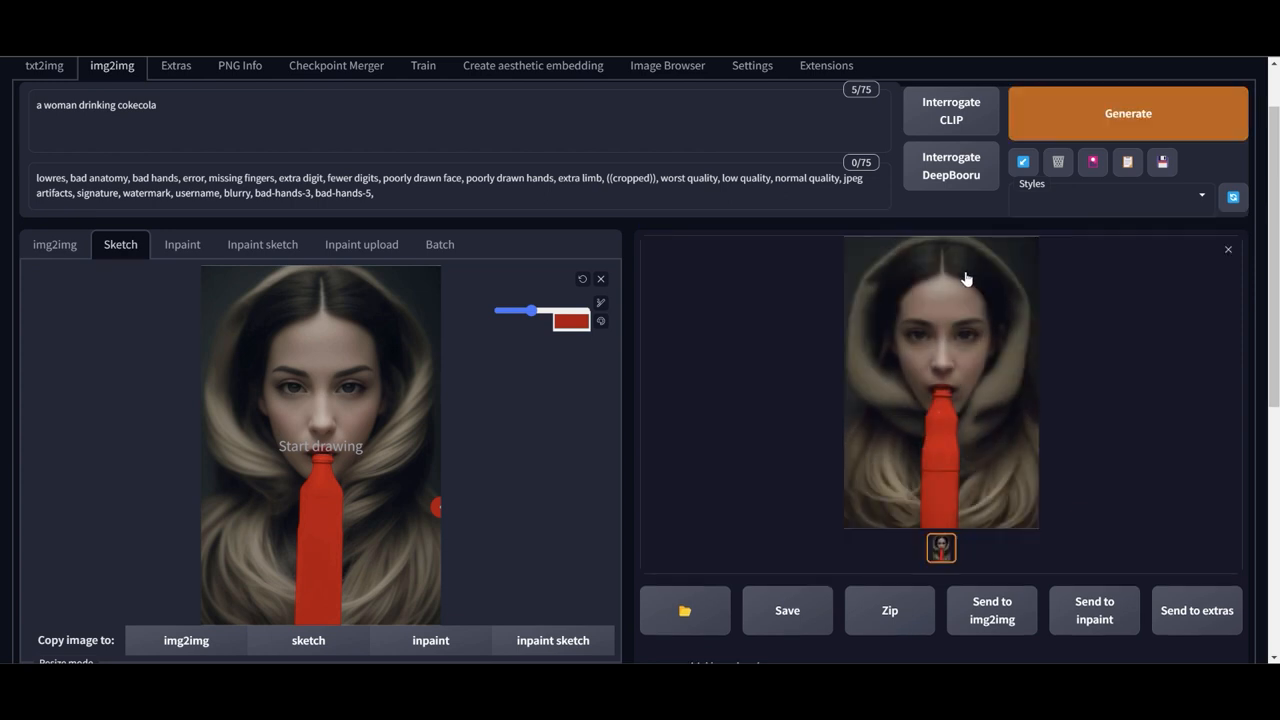
mouse_move(938, 322)
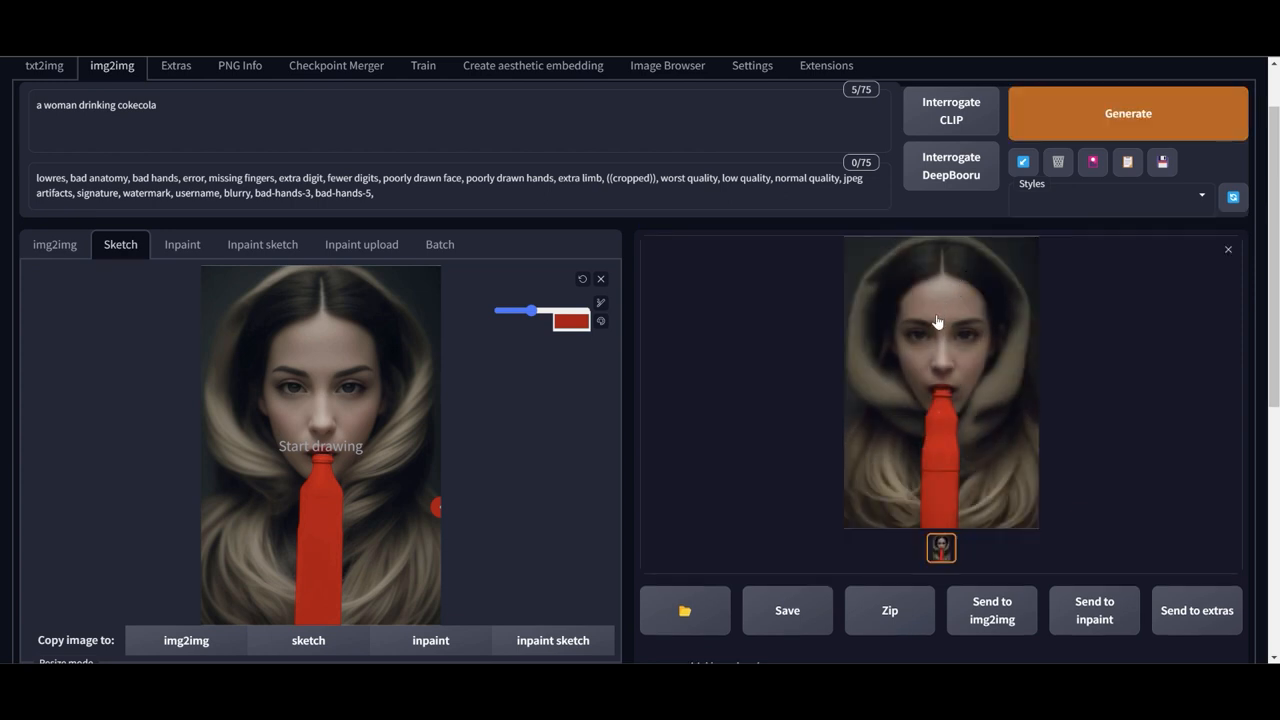
mouse_move(734, 352)
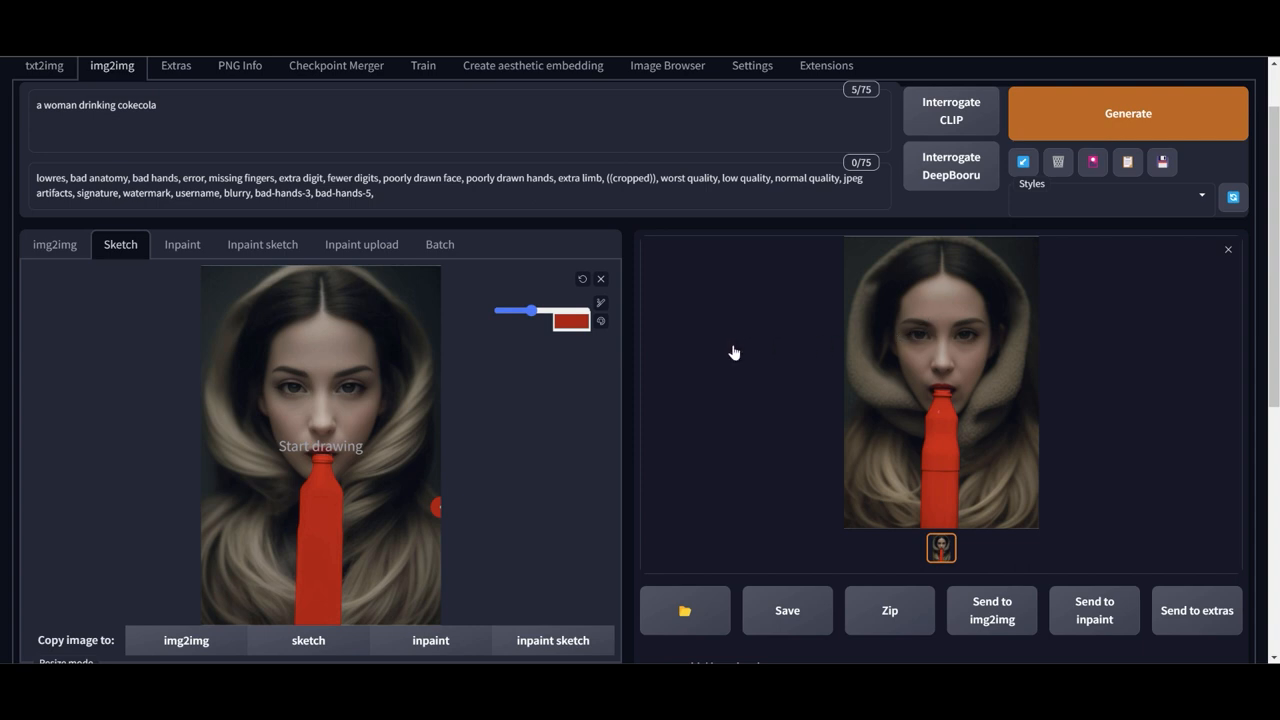
Load the latest result, dab white at the bottle tip, and regenerate
click(570, 320)
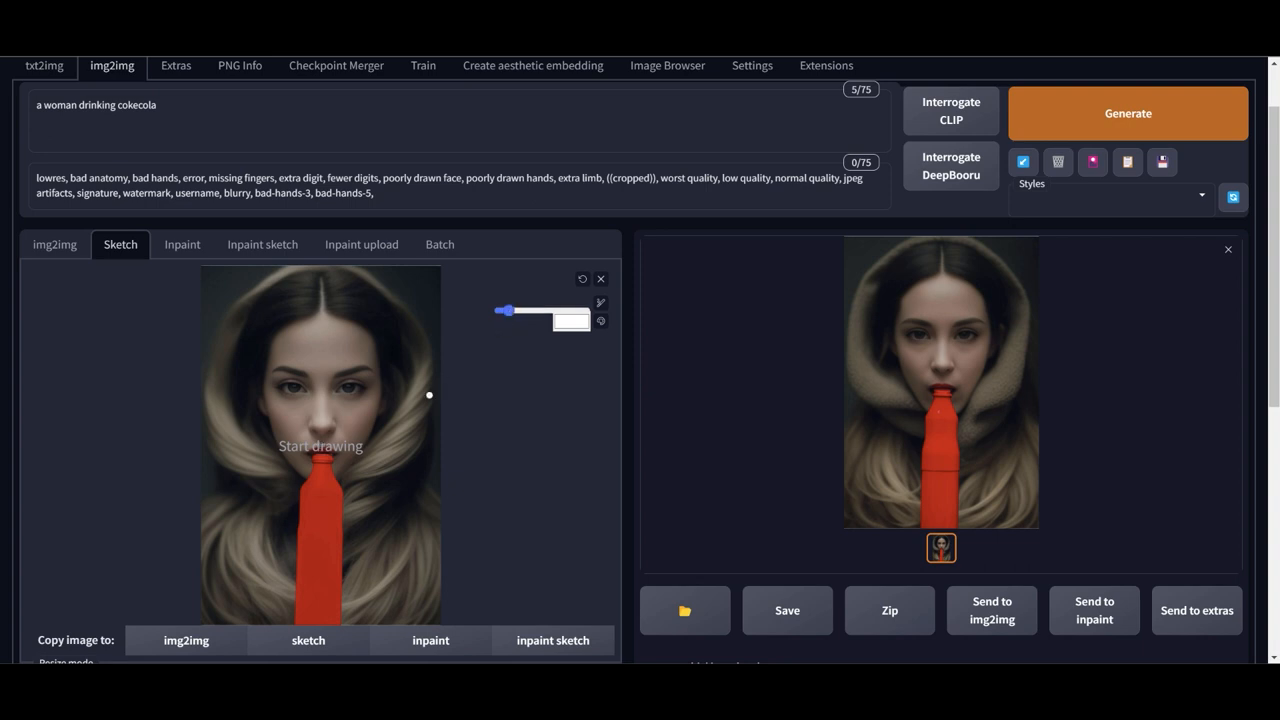
mouse_move(318, 459)
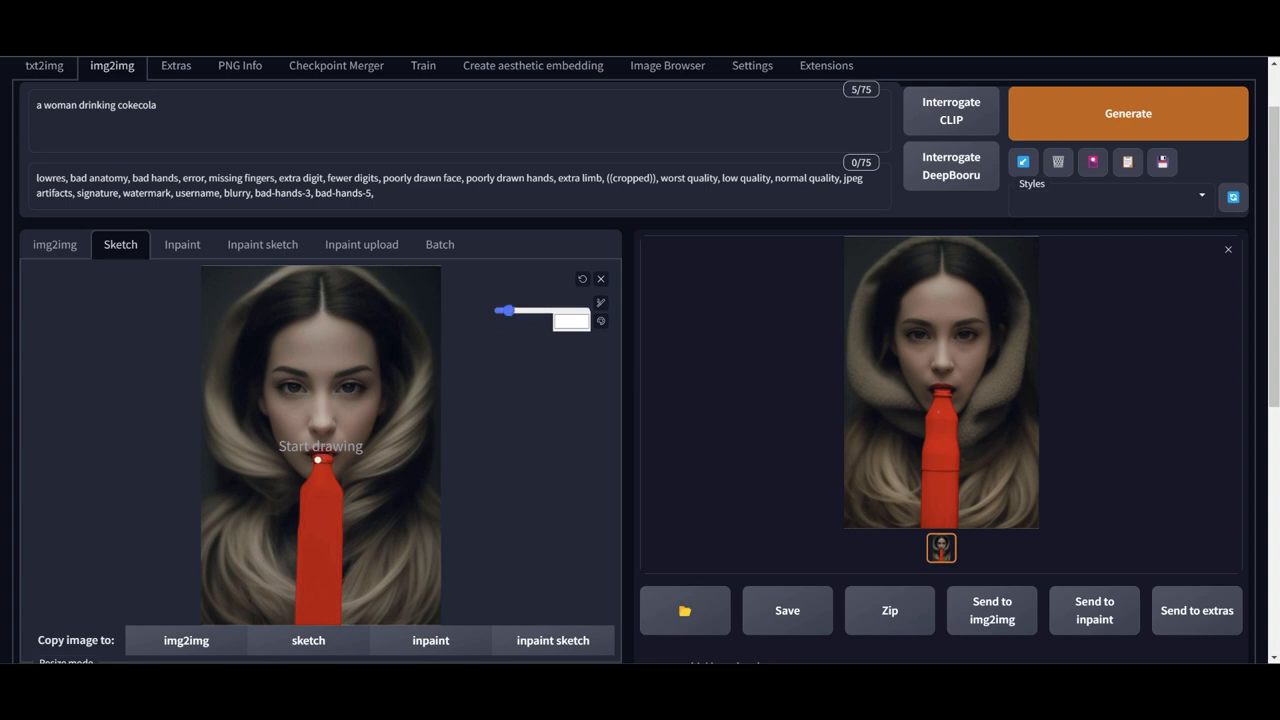
click(320, 460)
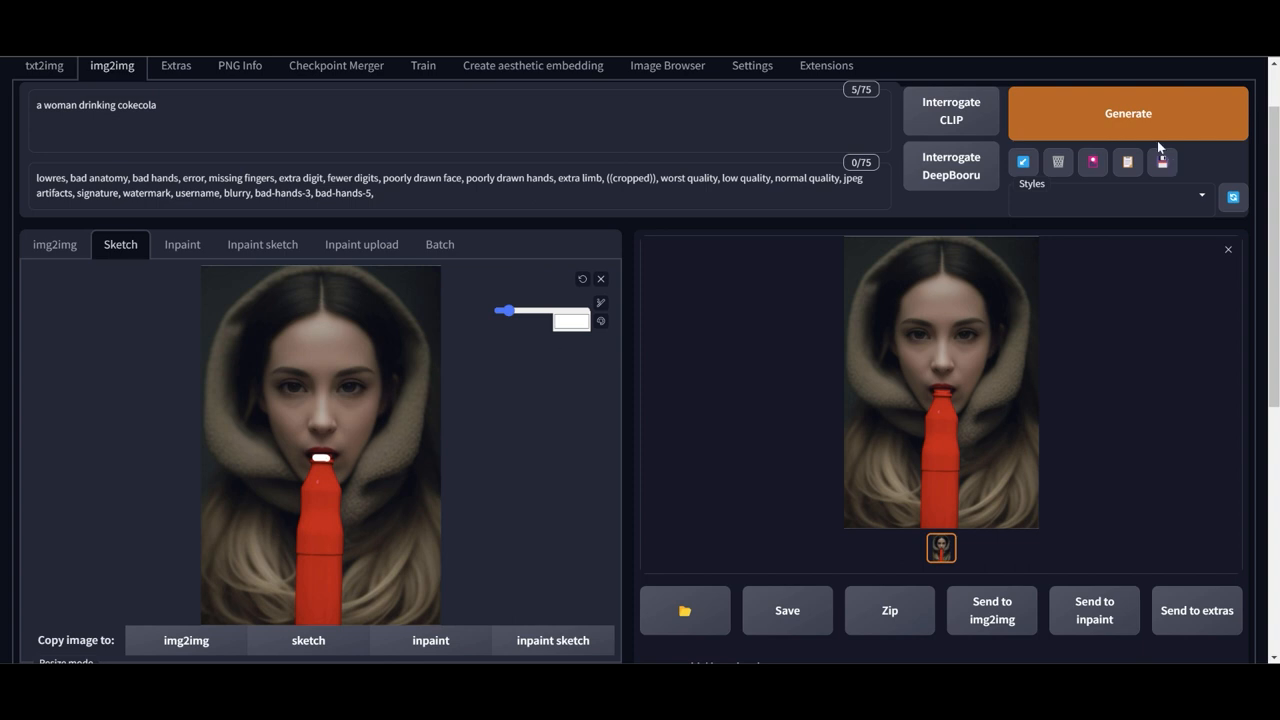
click(1128, 112)
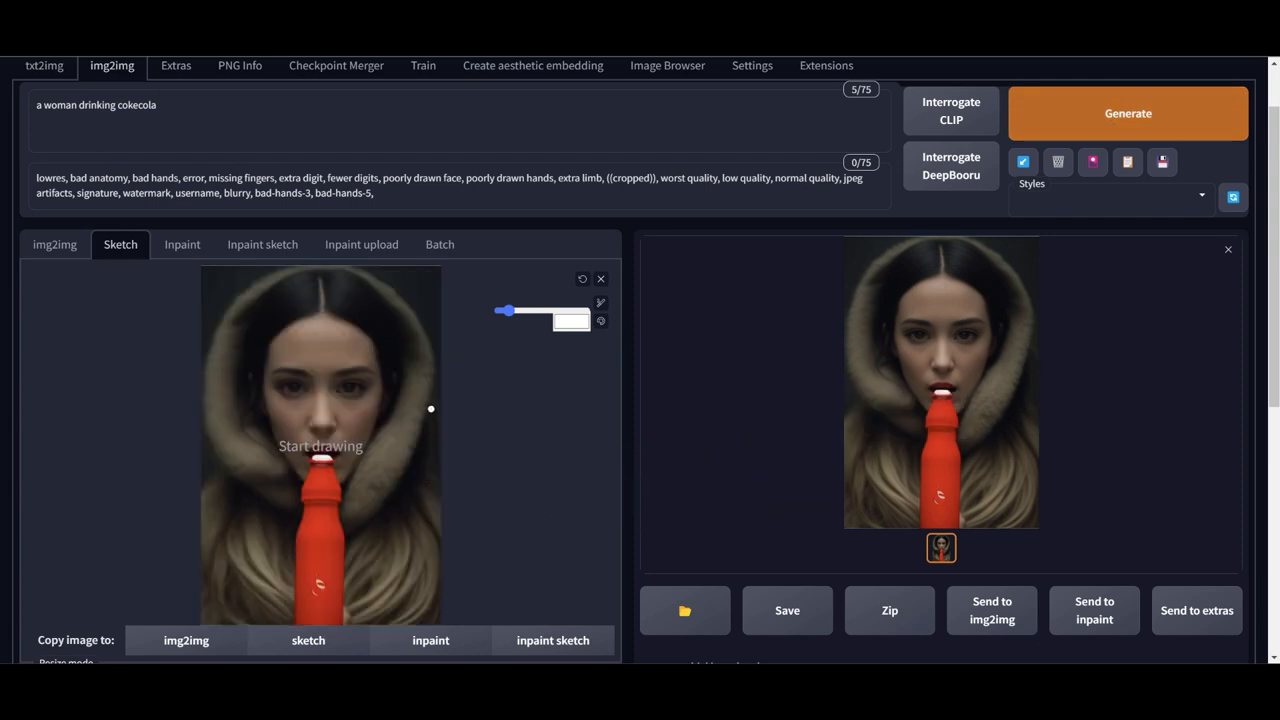
Choose dark brown as the brush colour for a patch over the lower bottle
scroll(down, 3)
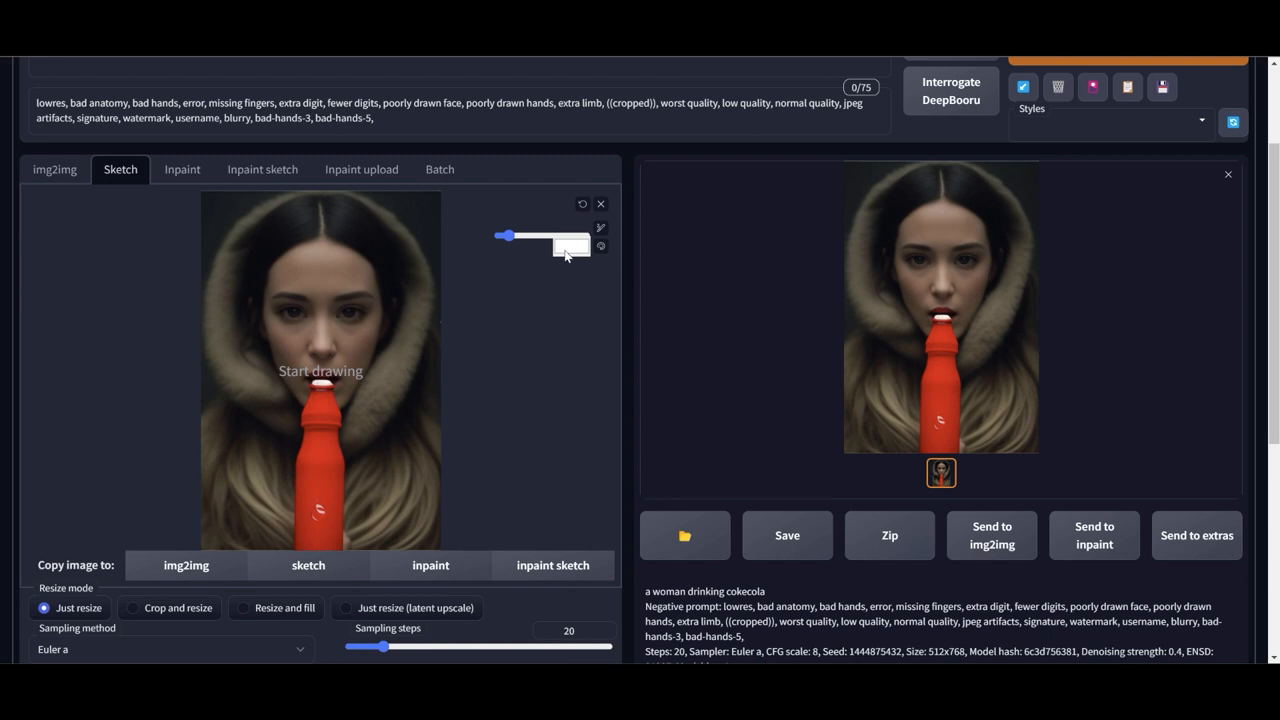
click(600, 246)
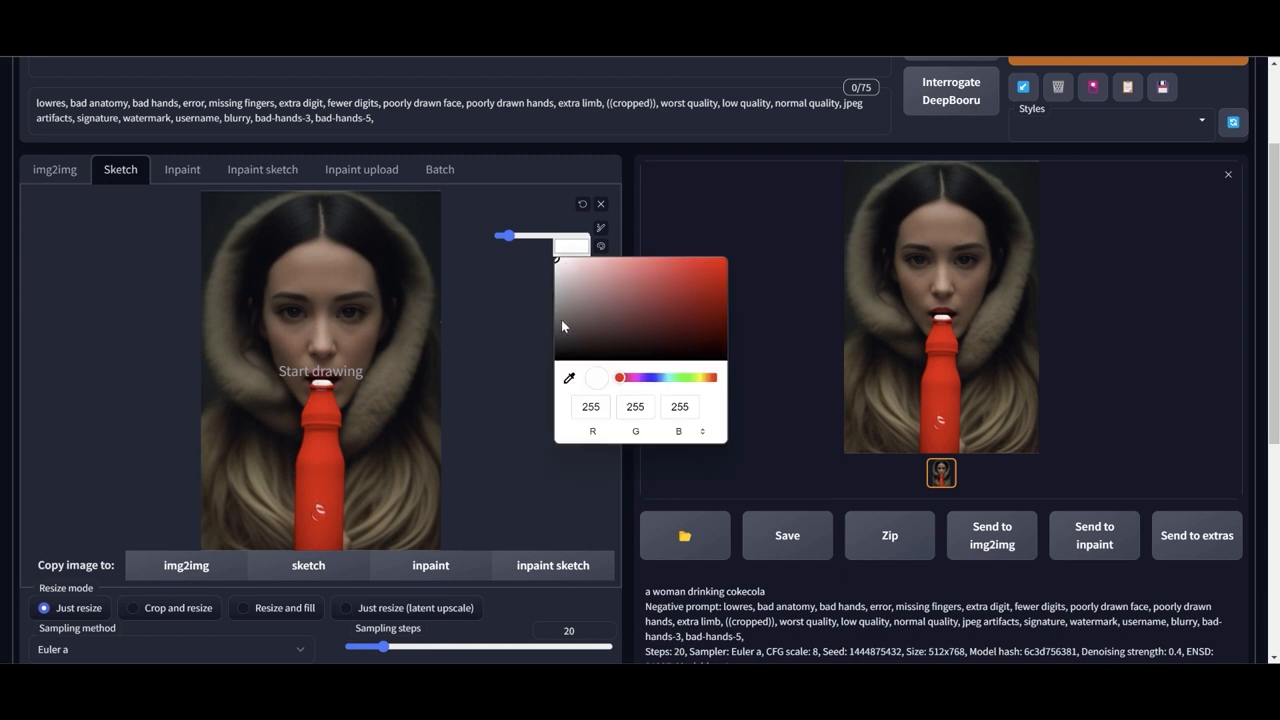
click(581, 329)
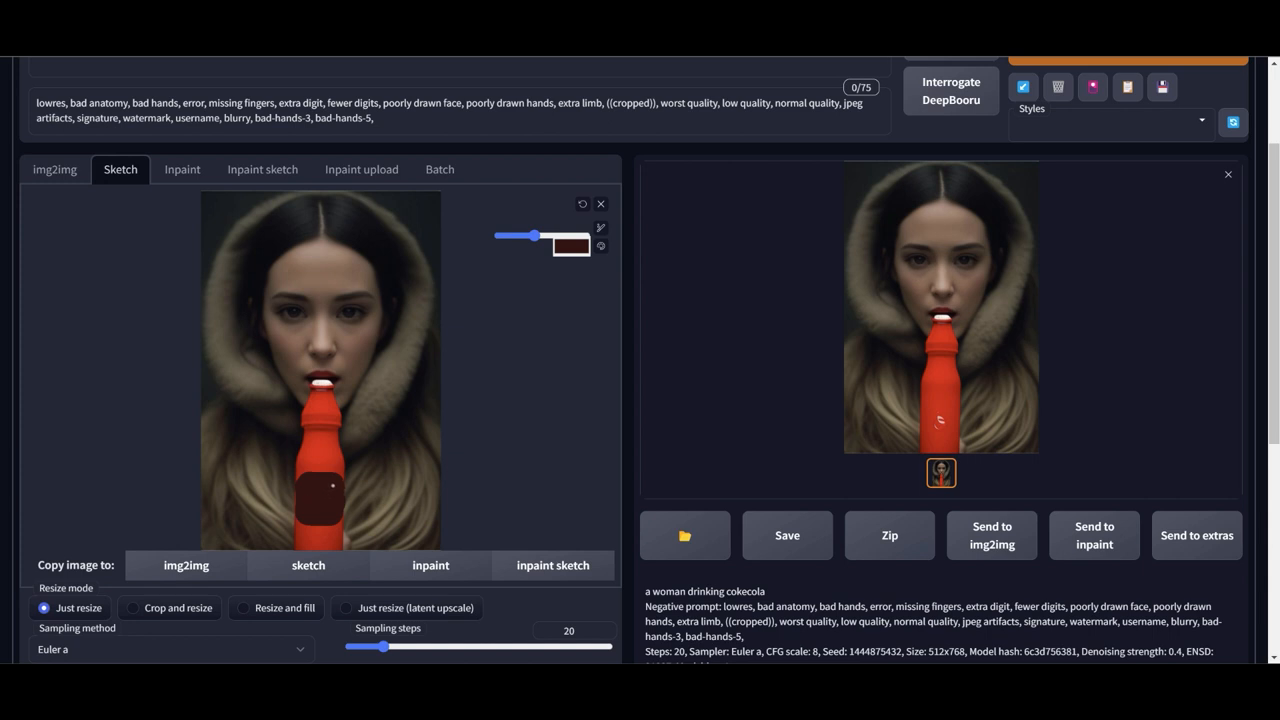
Generate two variations showing the red bottle with a dark cola-style label
scroll(down, 3)
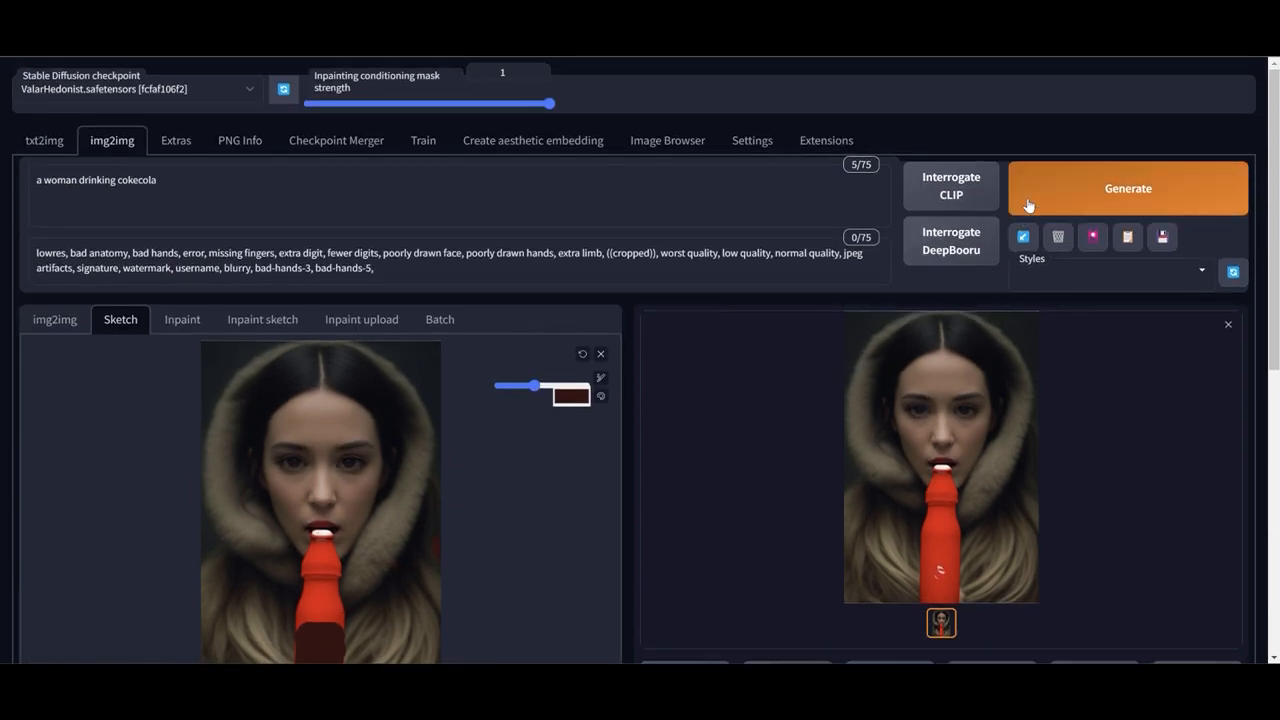
click(1128, 188)
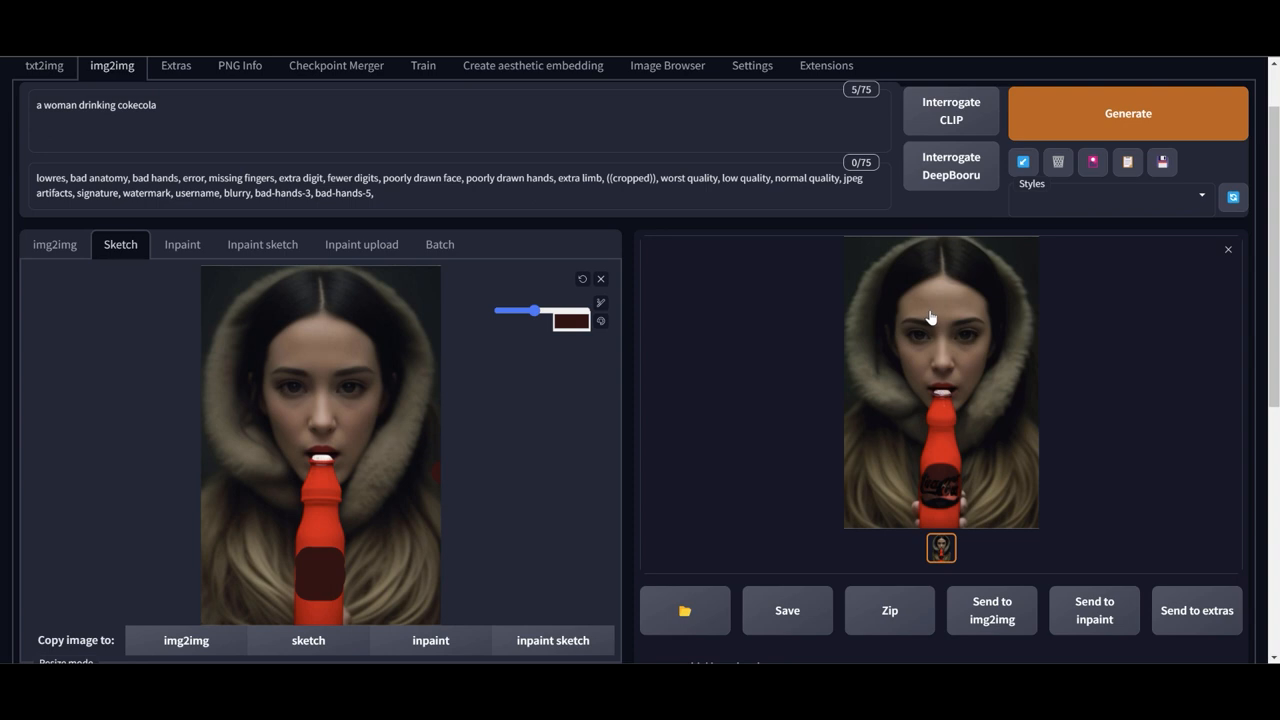
mouse_move(965, 420)
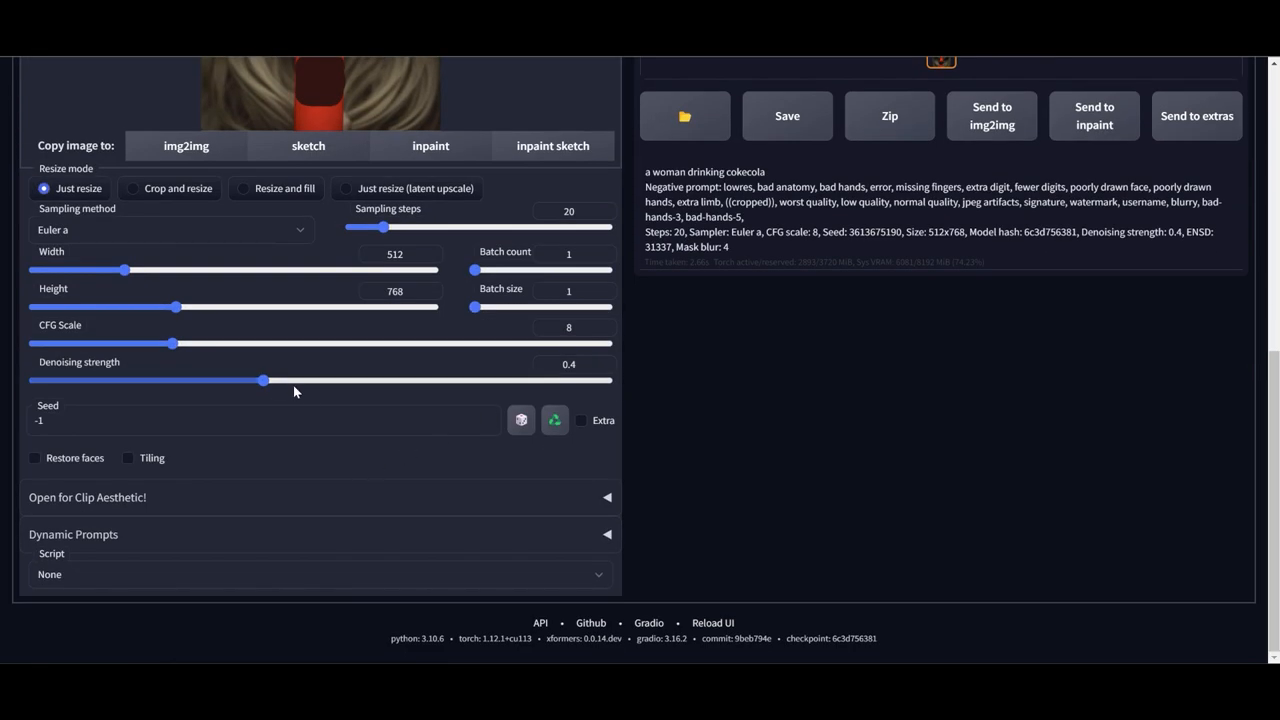
scroll(up, 3)
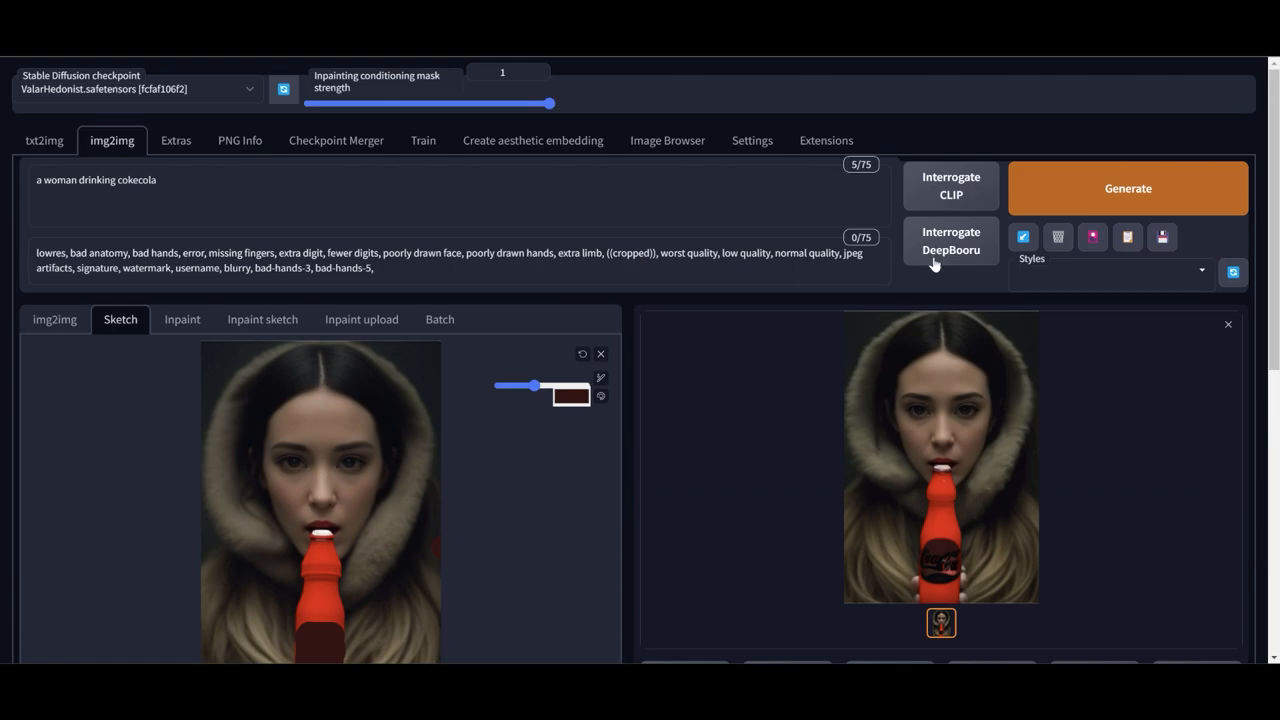
click(1128, 188)
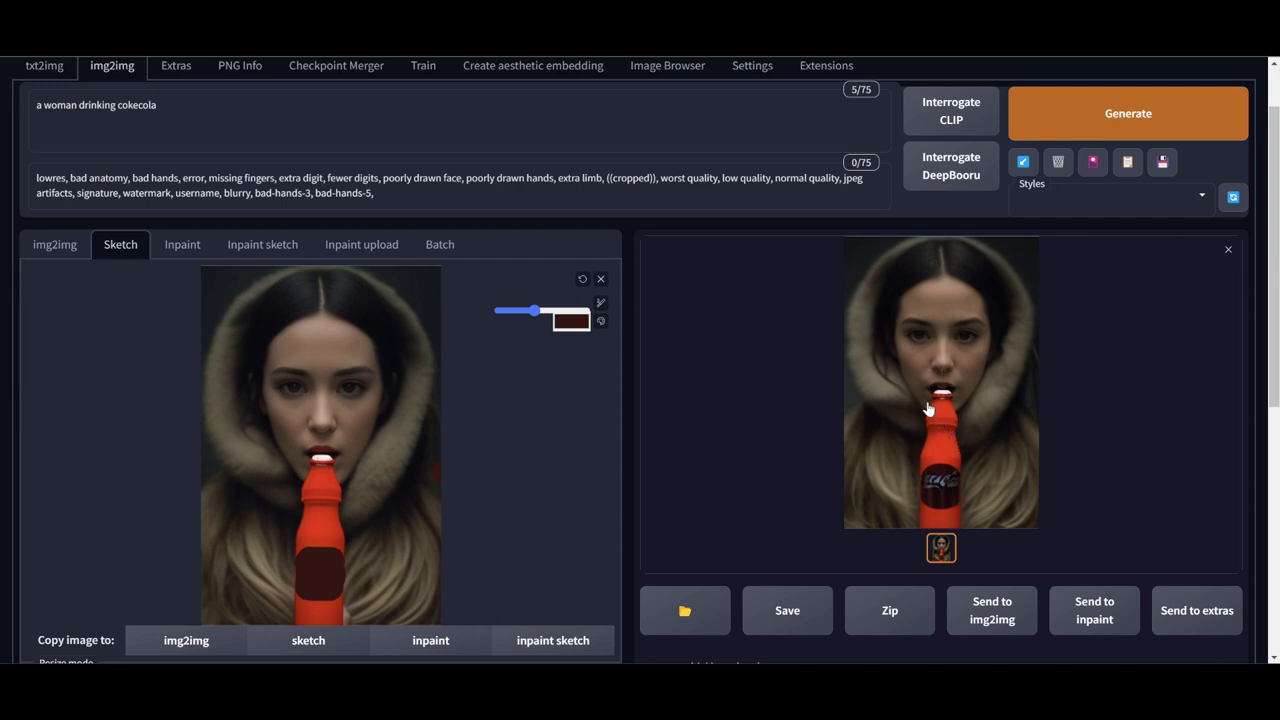
mouse_move(892, 470)
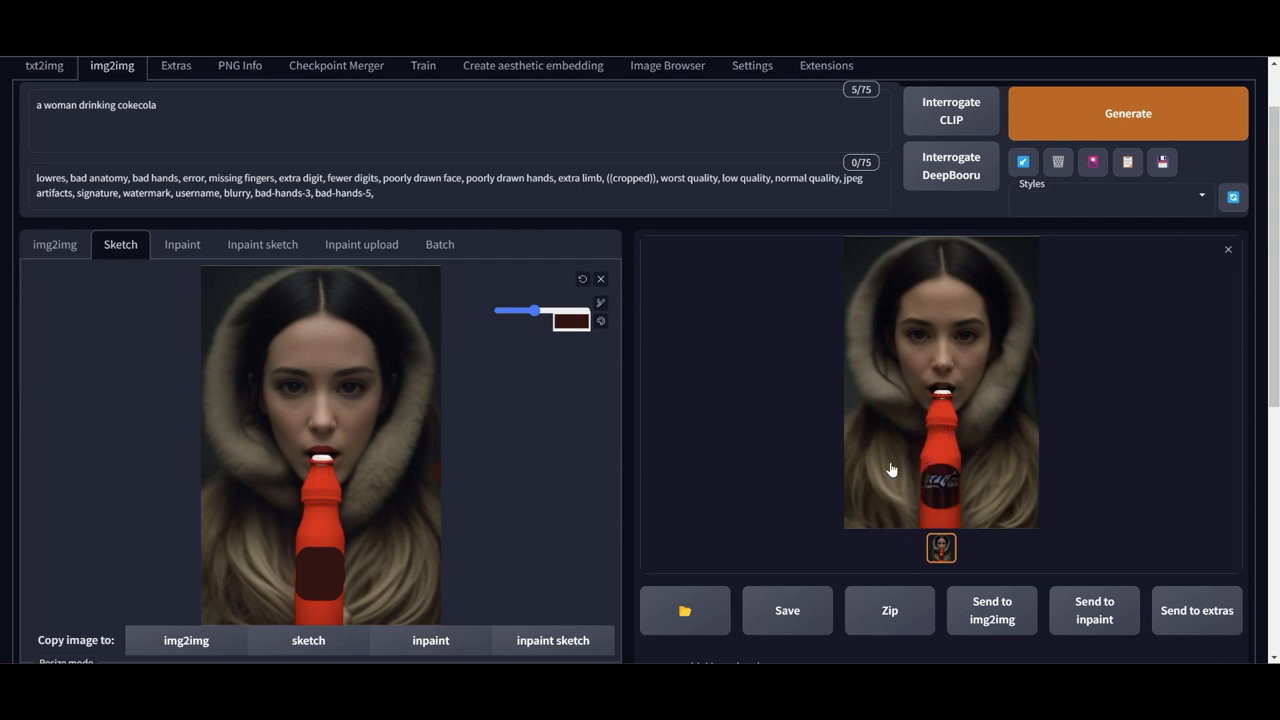
mouse_move(879, 436)
text(, hand grab)
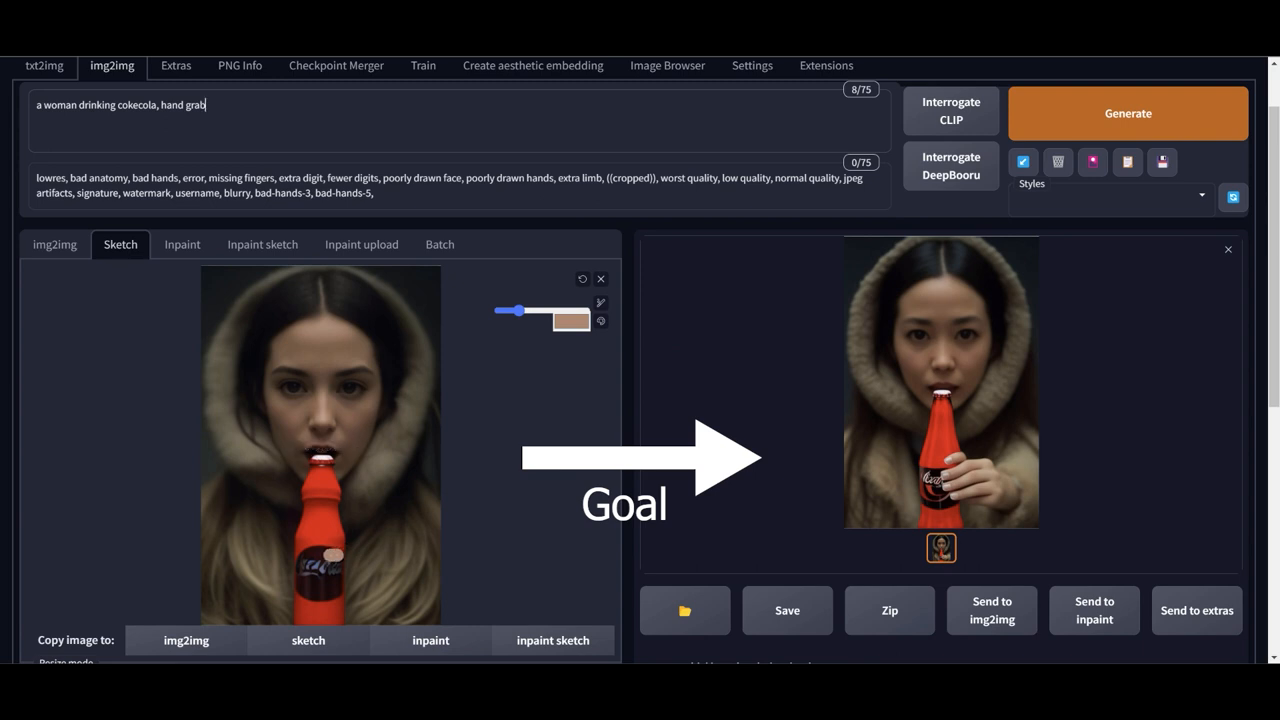
Paint a skin-toned hand on the bottle and extend the arm from the right edge
drag(335, 555, 350, 565)
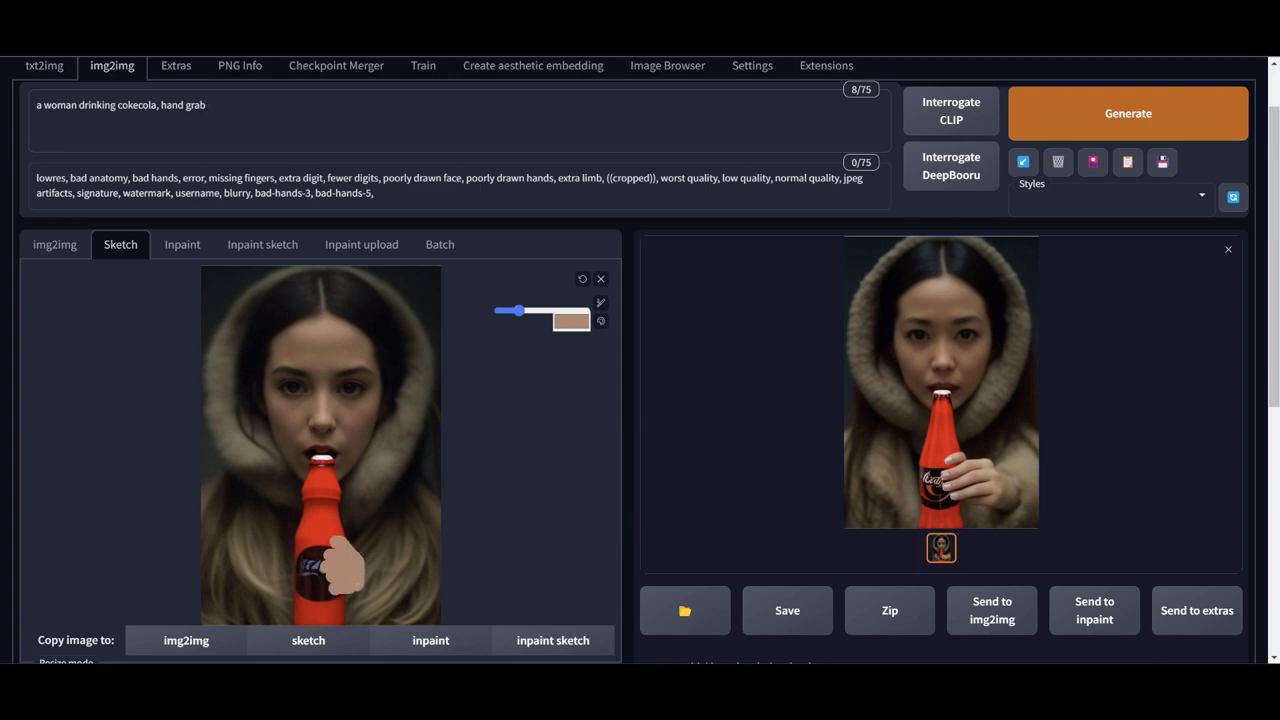
drag(355, 555, 440, 525)
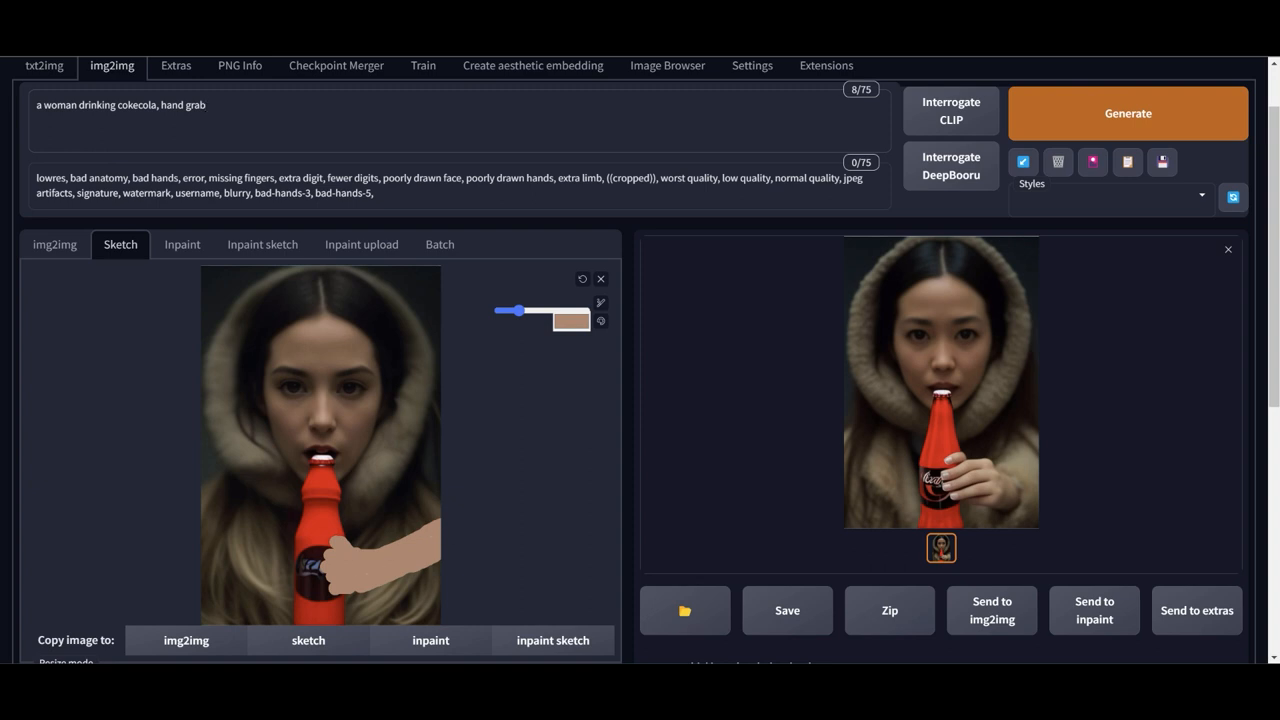
Generate four variations of the woman's hand gripping the red bottle
scroll(down, 3)
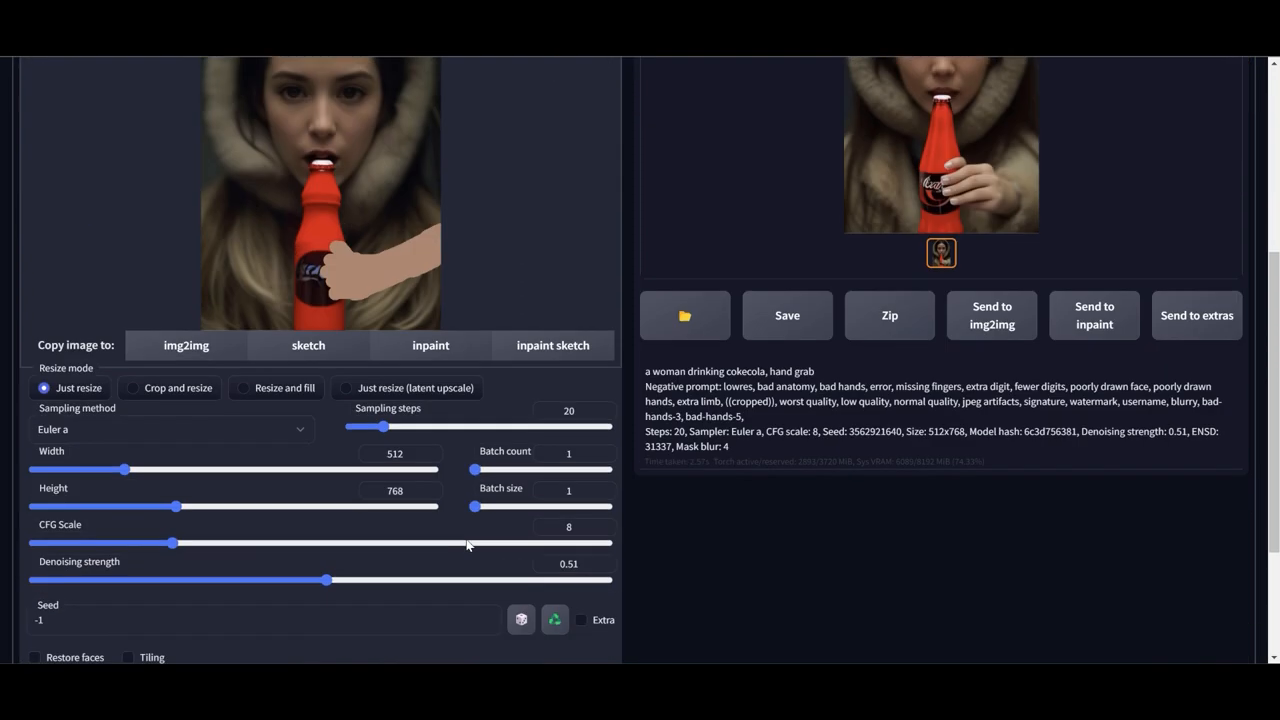
scroll(up, 3)
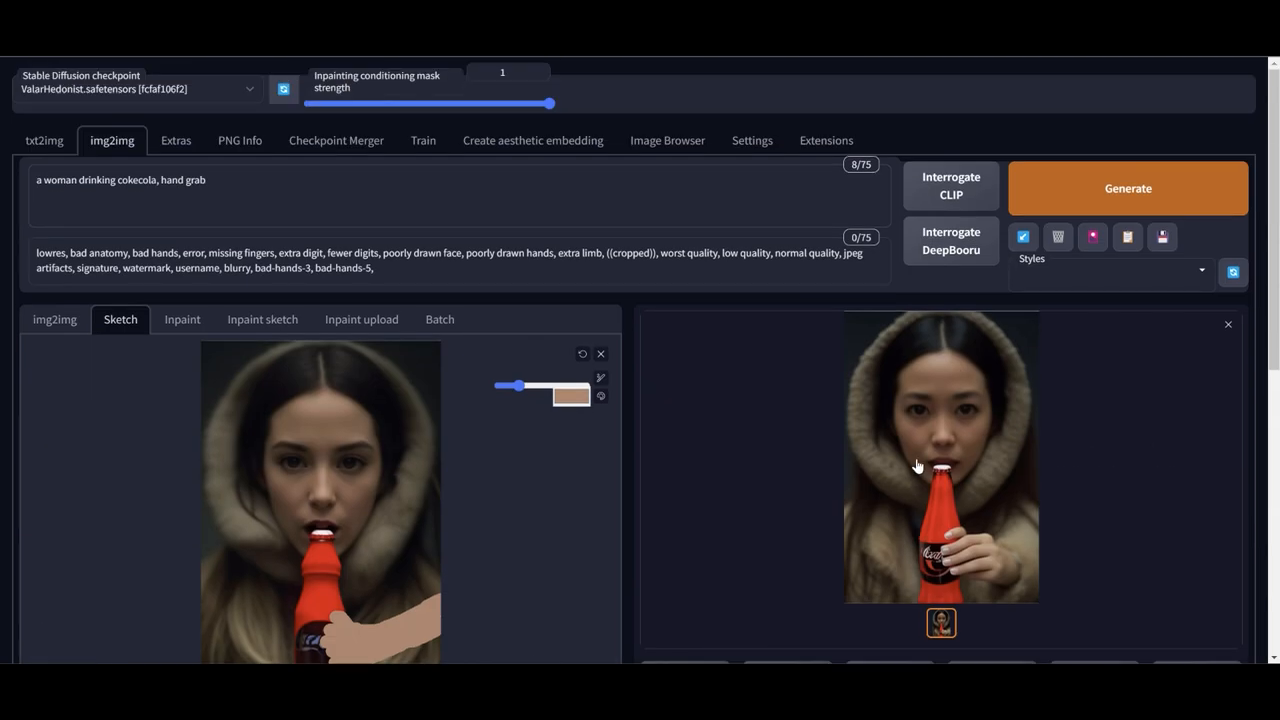
click(1127, 188)
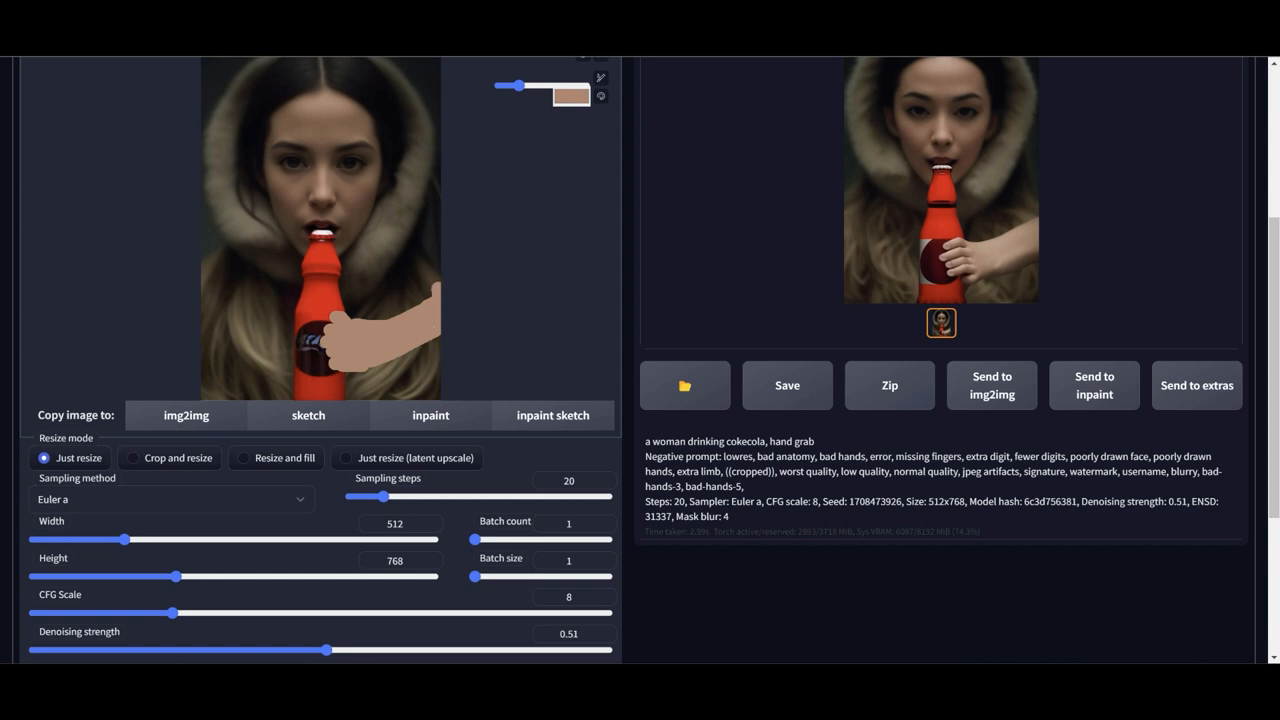
scroll(up, 3)
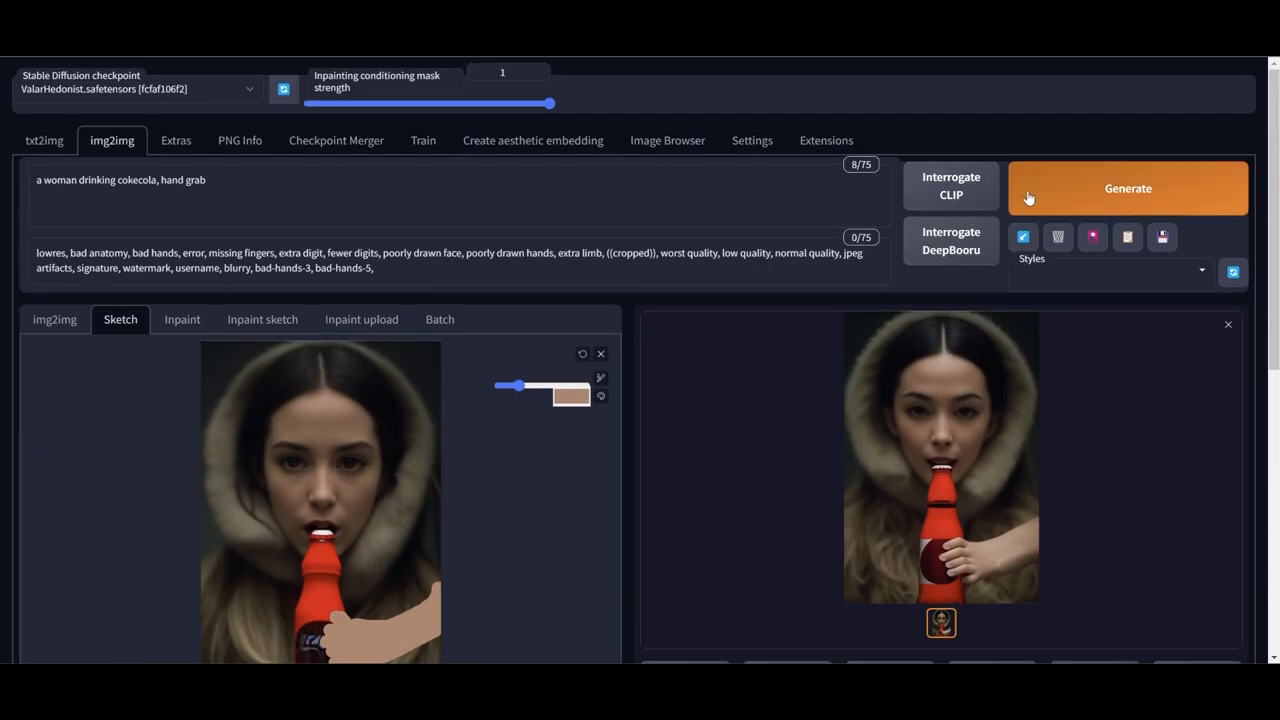
click(1128, 188)
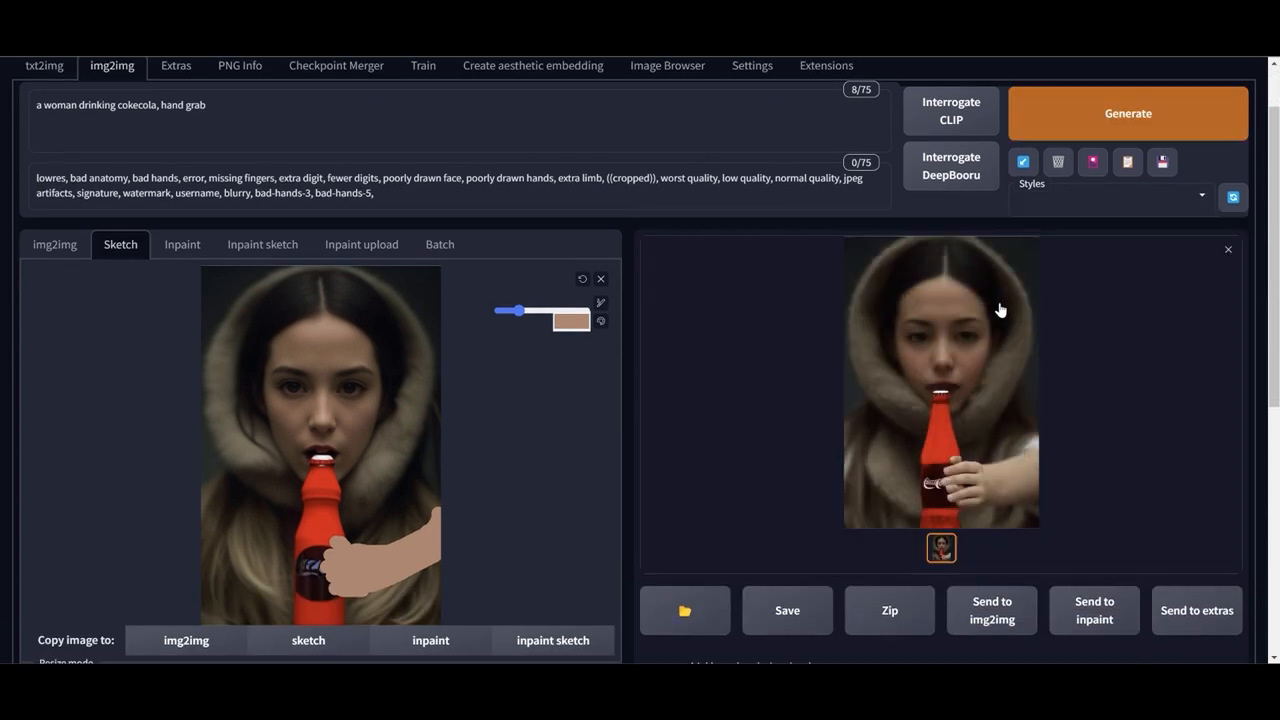
mouse_move(1038, 223)
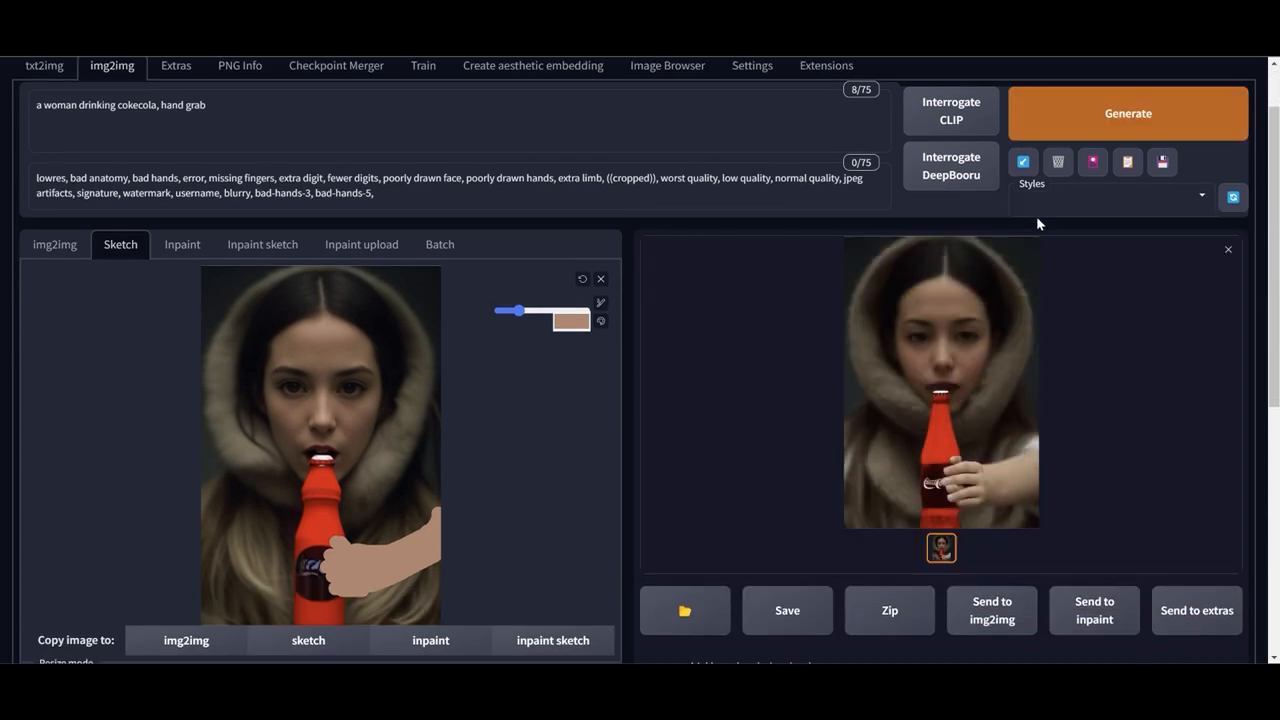
click(1128, 113)
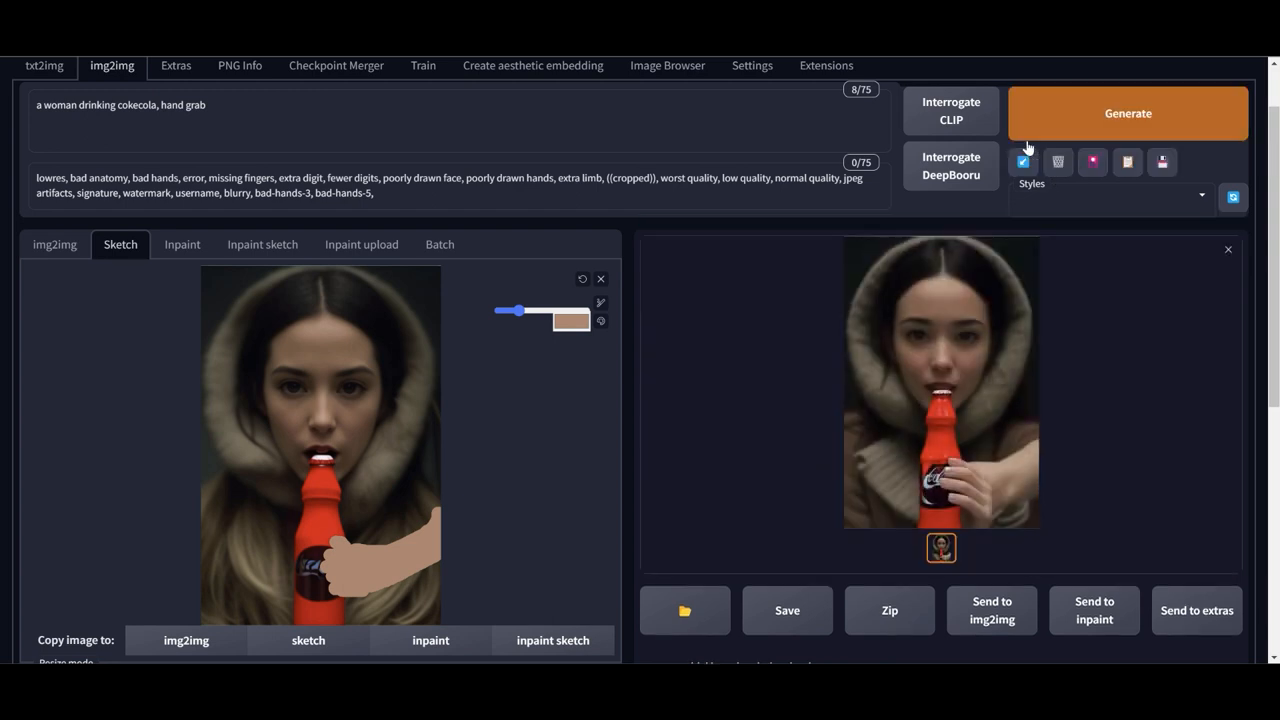
click(1128, 113)
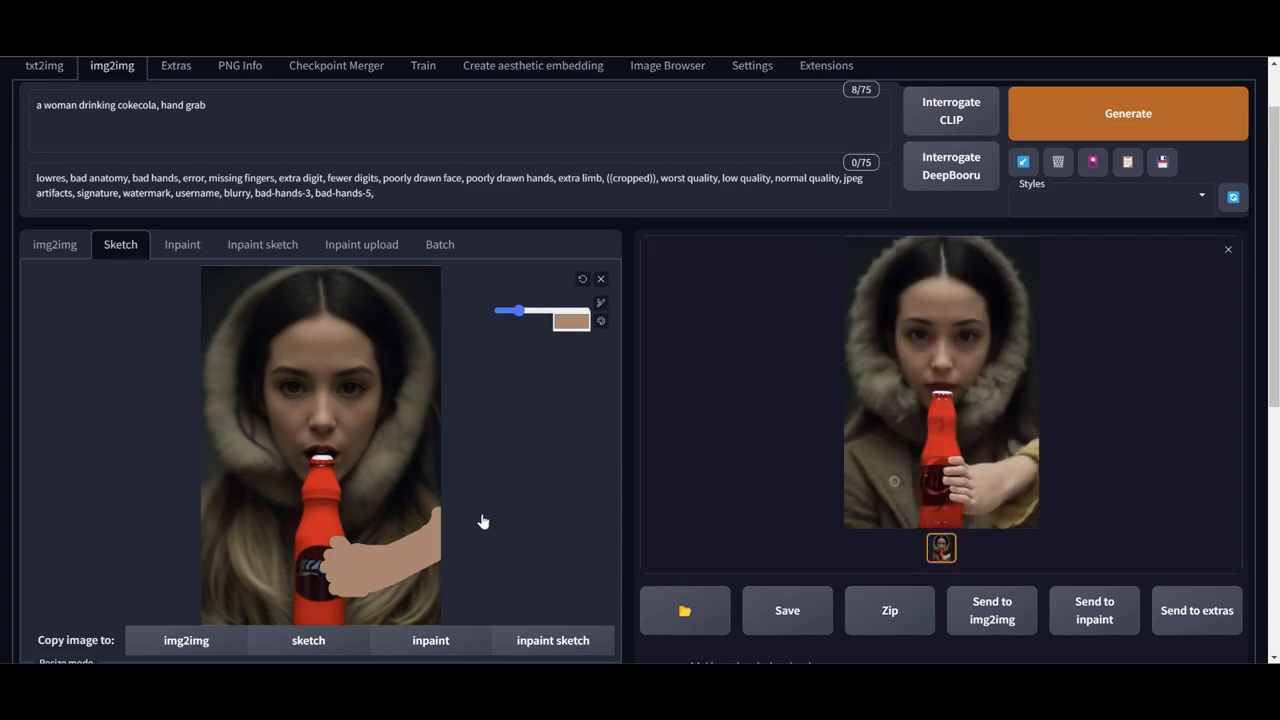
mouse_move(516, 473)
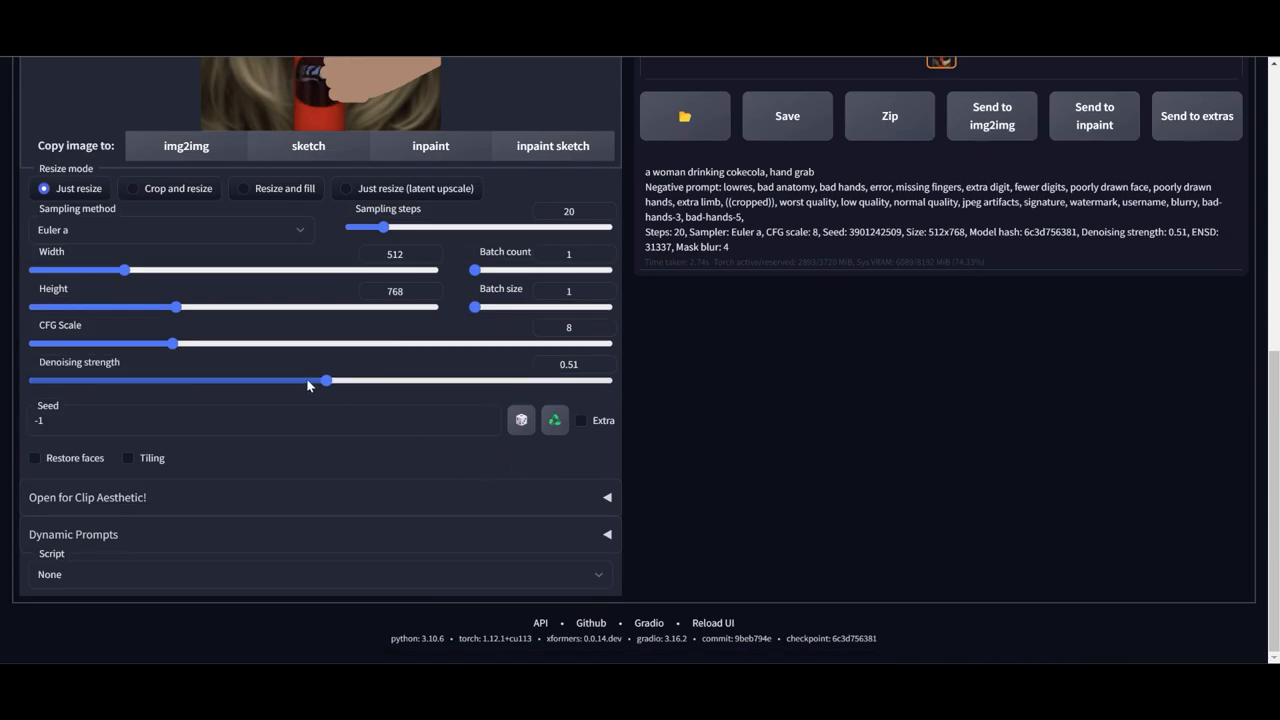
Adjust the sketch and generate four more hand-gripping variations
drag(325, 380, 310, 380)
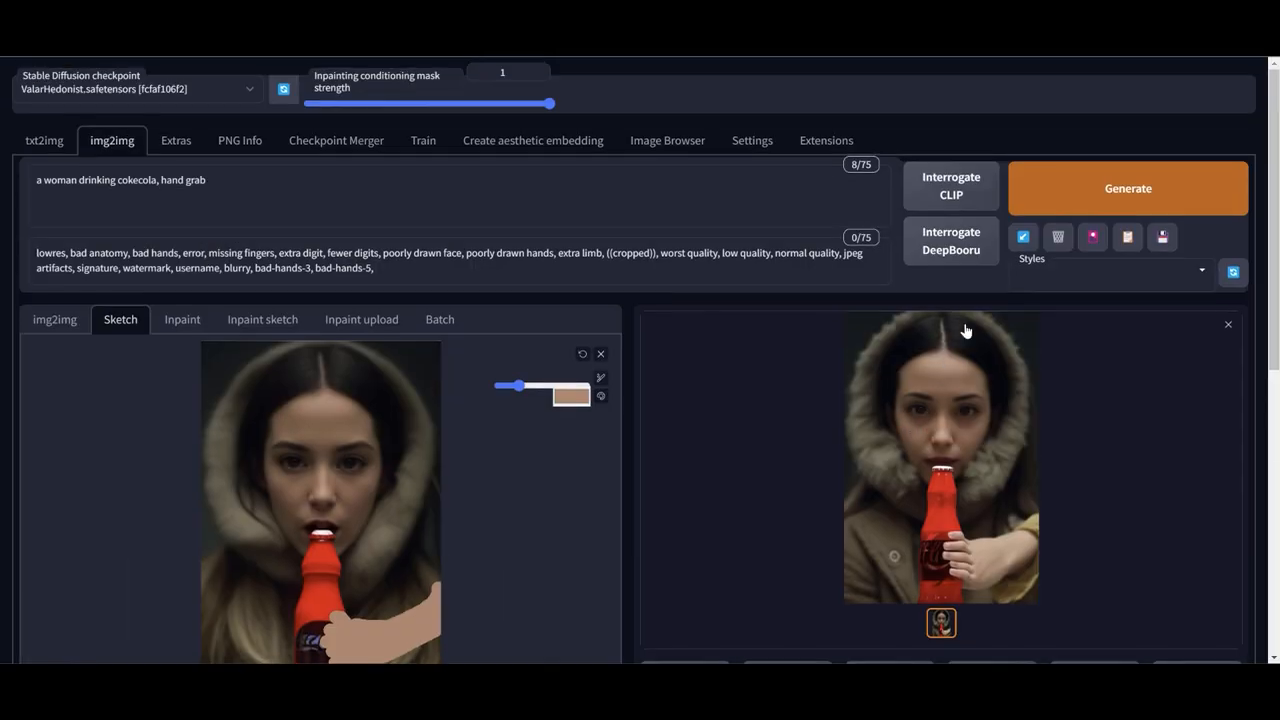
click(1127, 188)
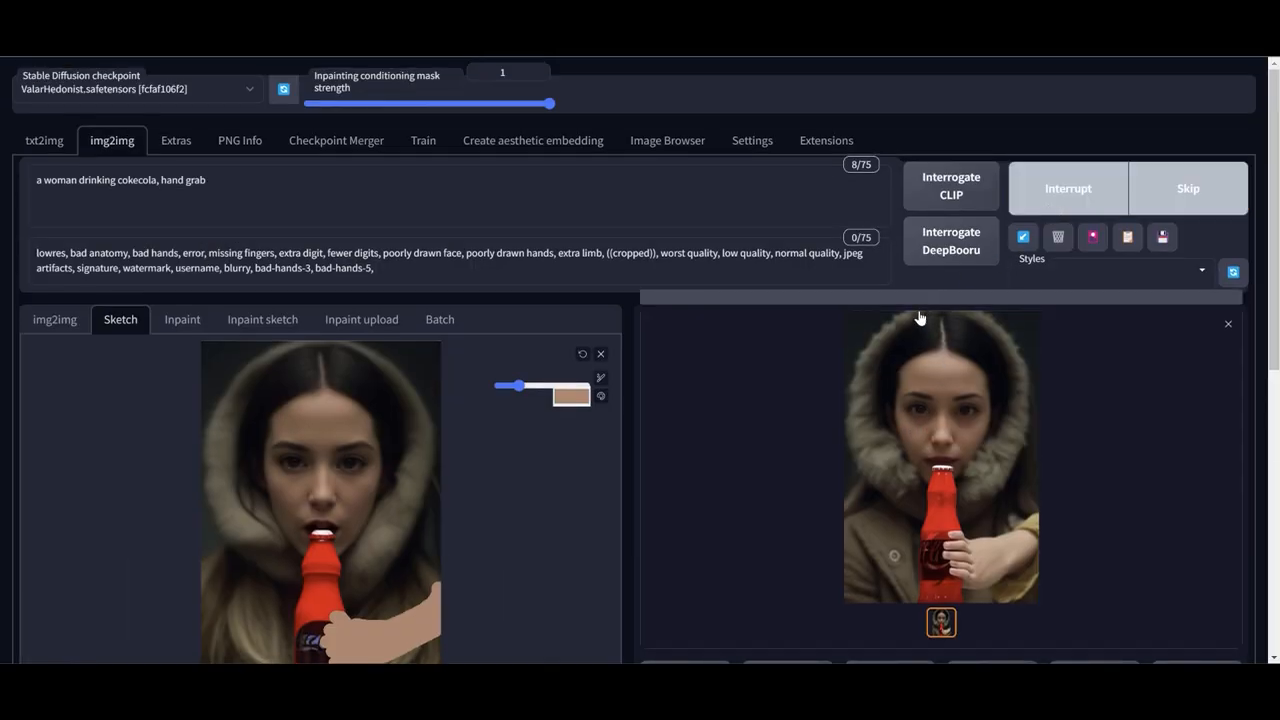
click(1128, 188)
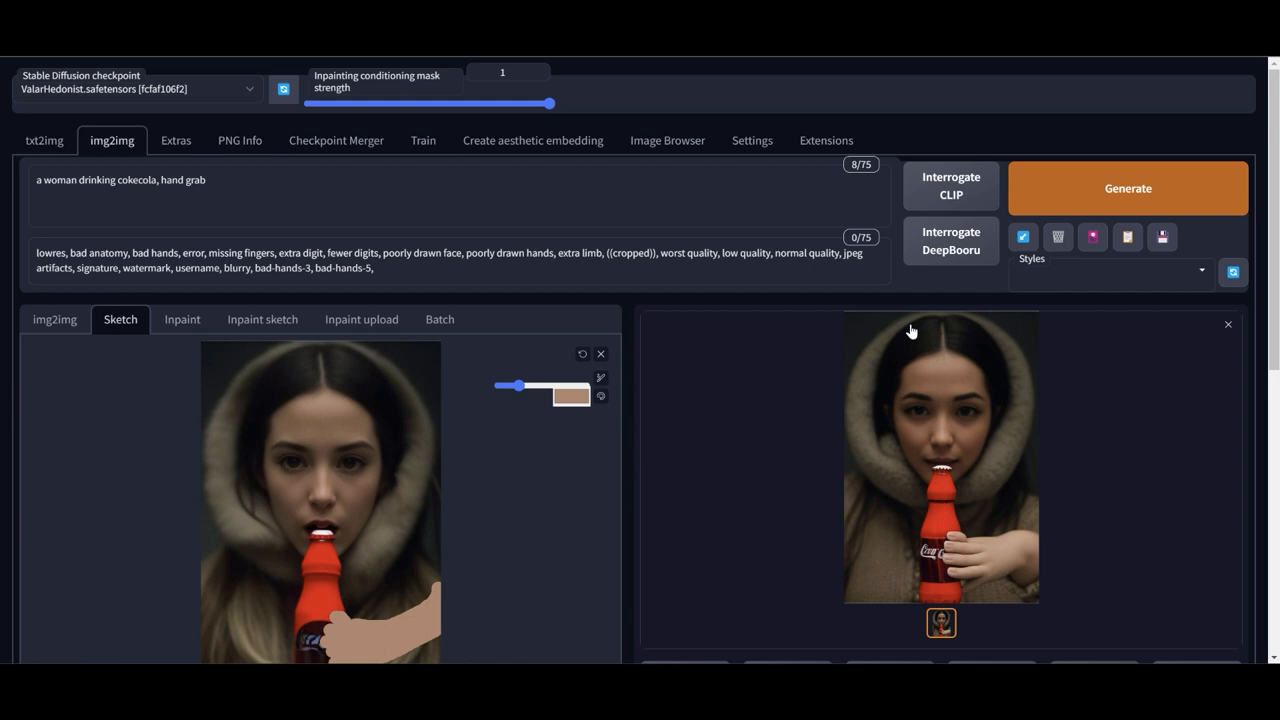
click(1127, 188)
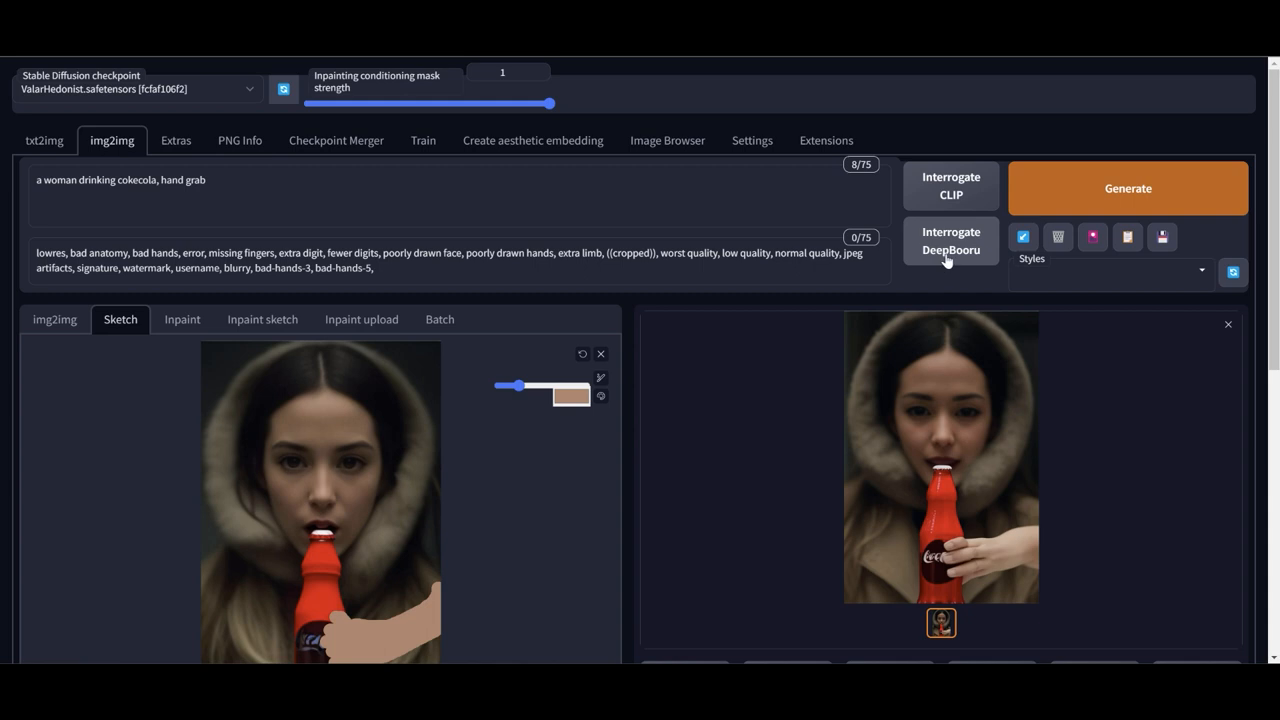
click(1127, 188)
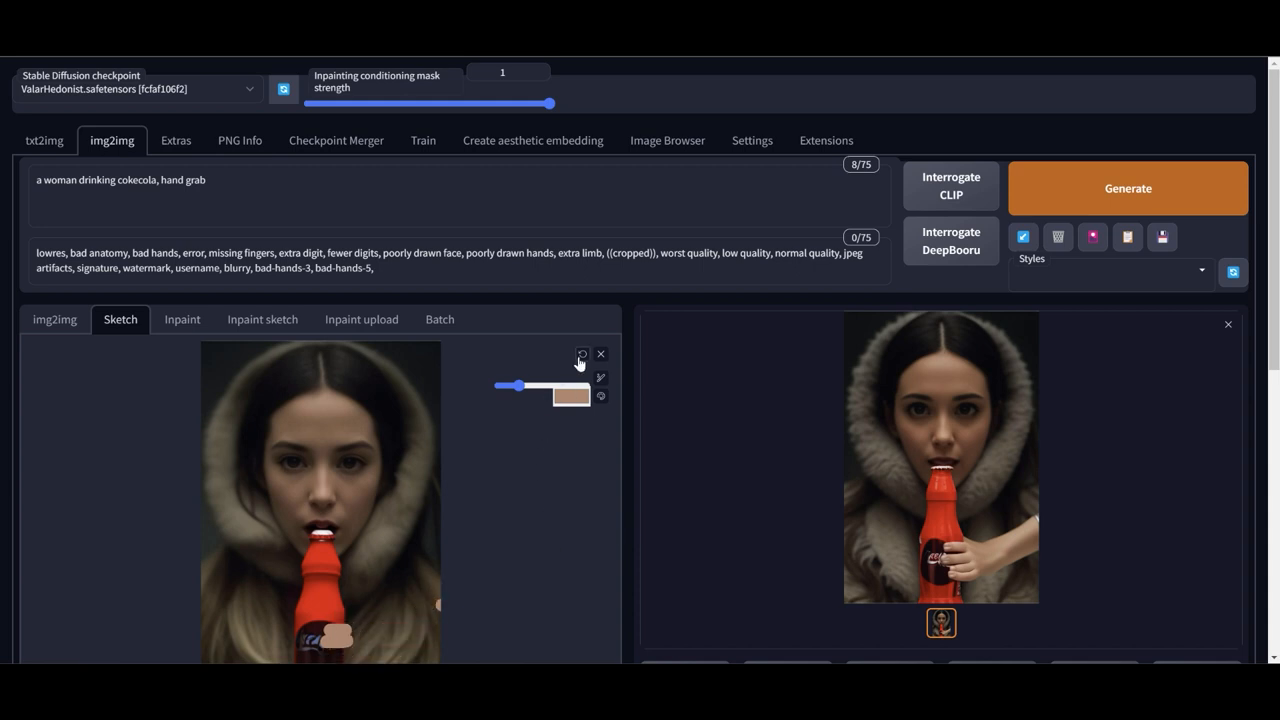
Paint gripping fingers, enlarge the brush, repaint the arm from the right, and regenerate
scroll(down, 3)
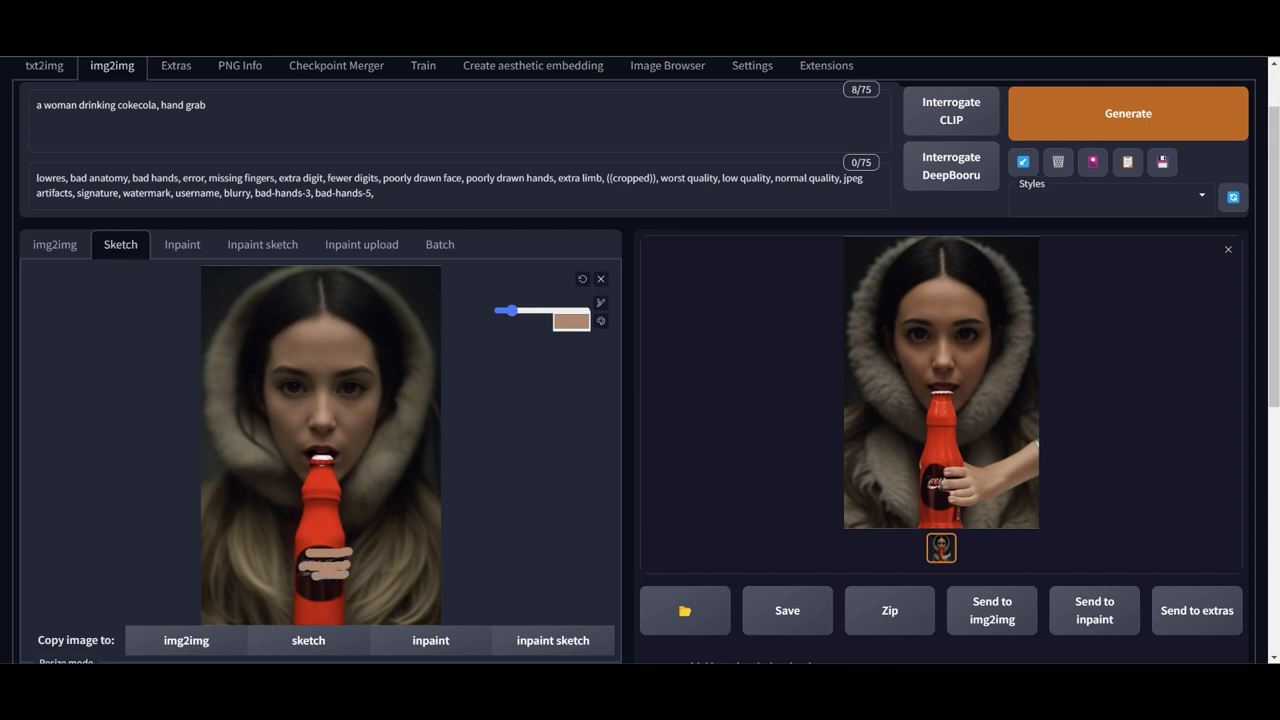
drag(318, 555, 355, 580)
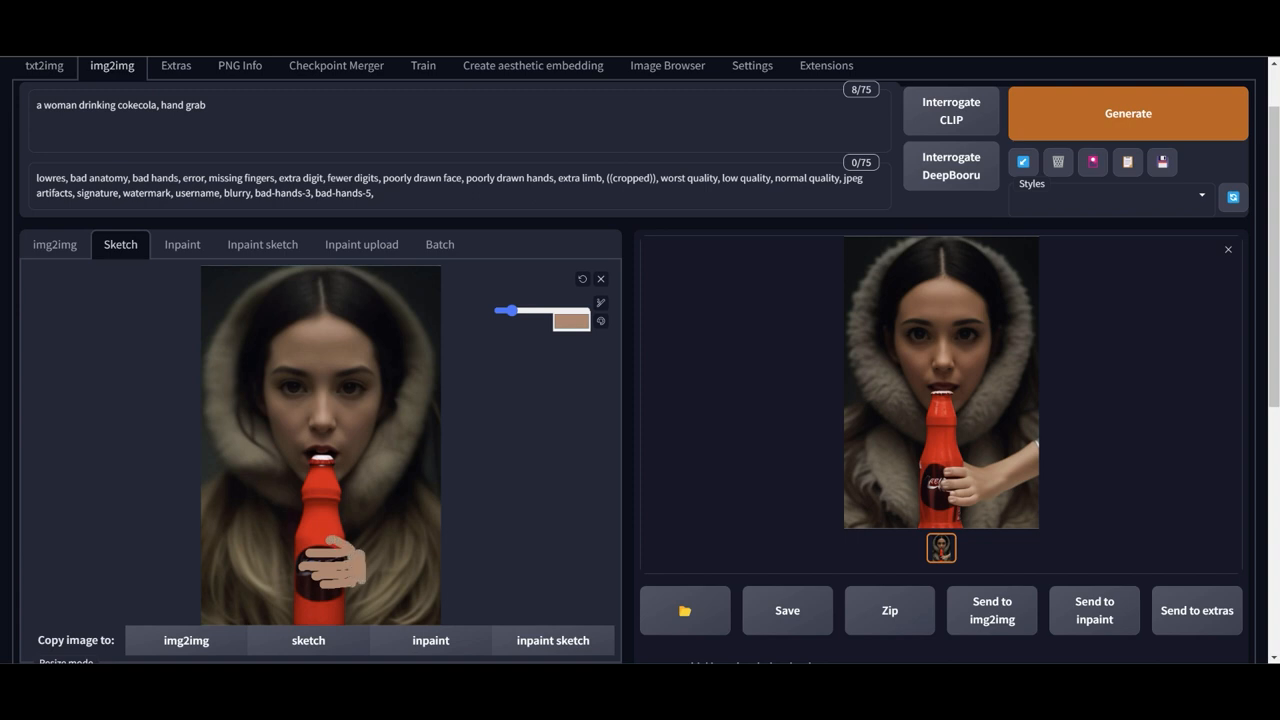
drag(510, 310, 535, 310)
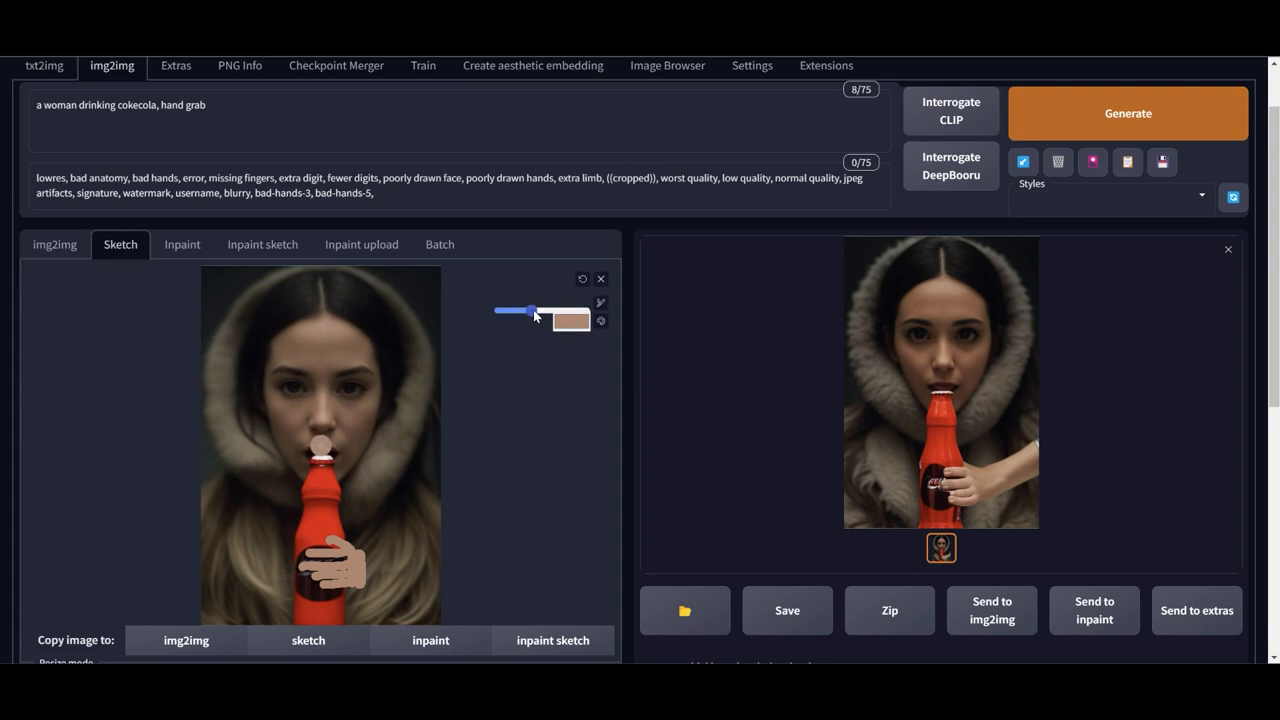
drag(538, 310, 528, 310)
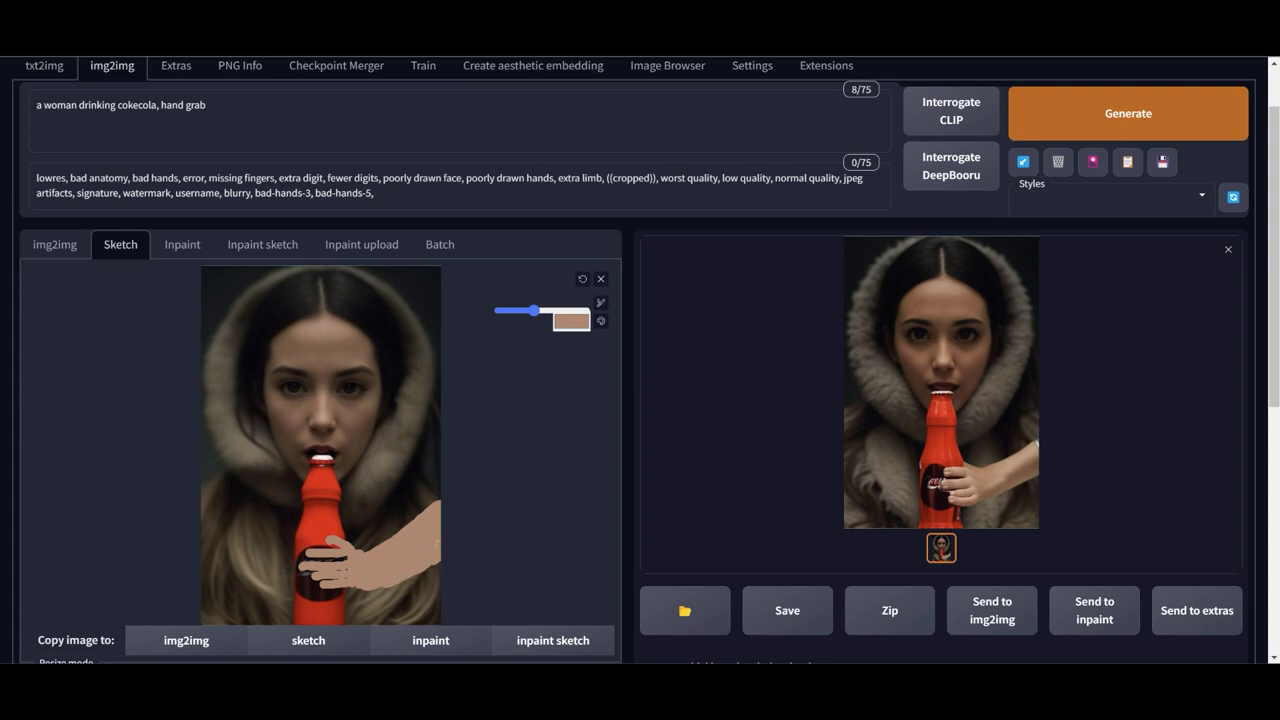
click(1127, 113)
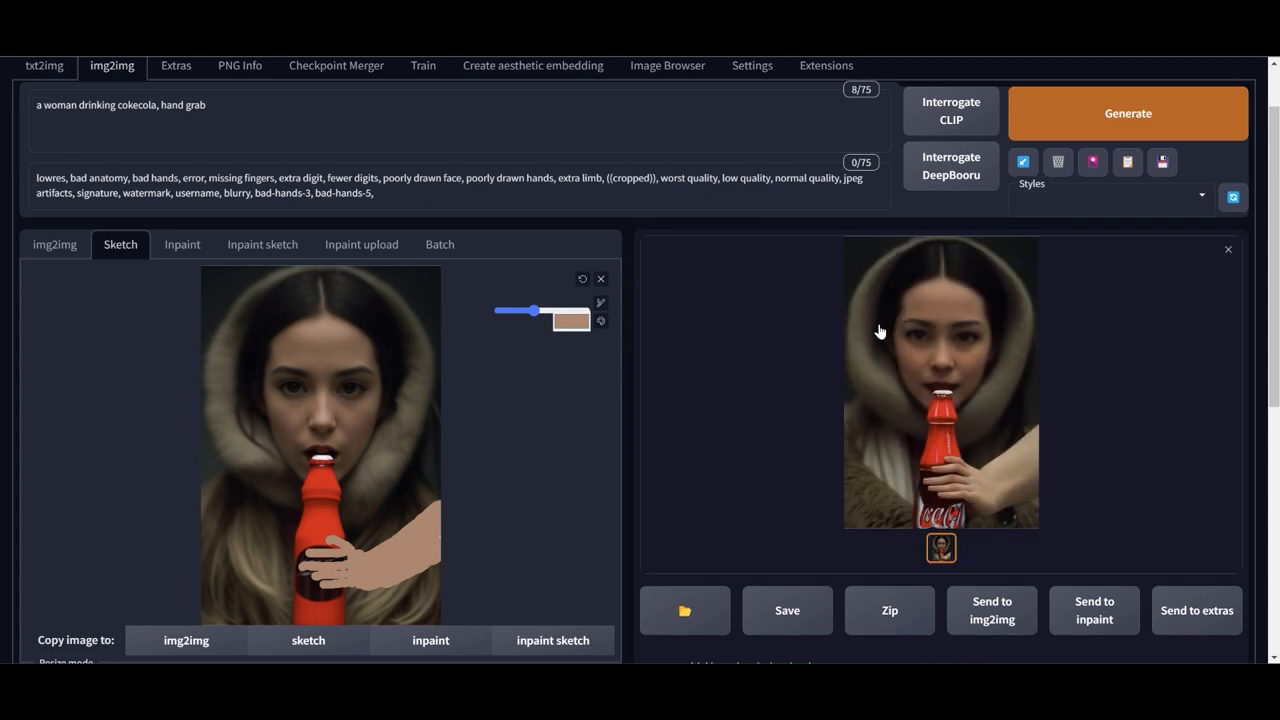
mouse_move(968, 268)
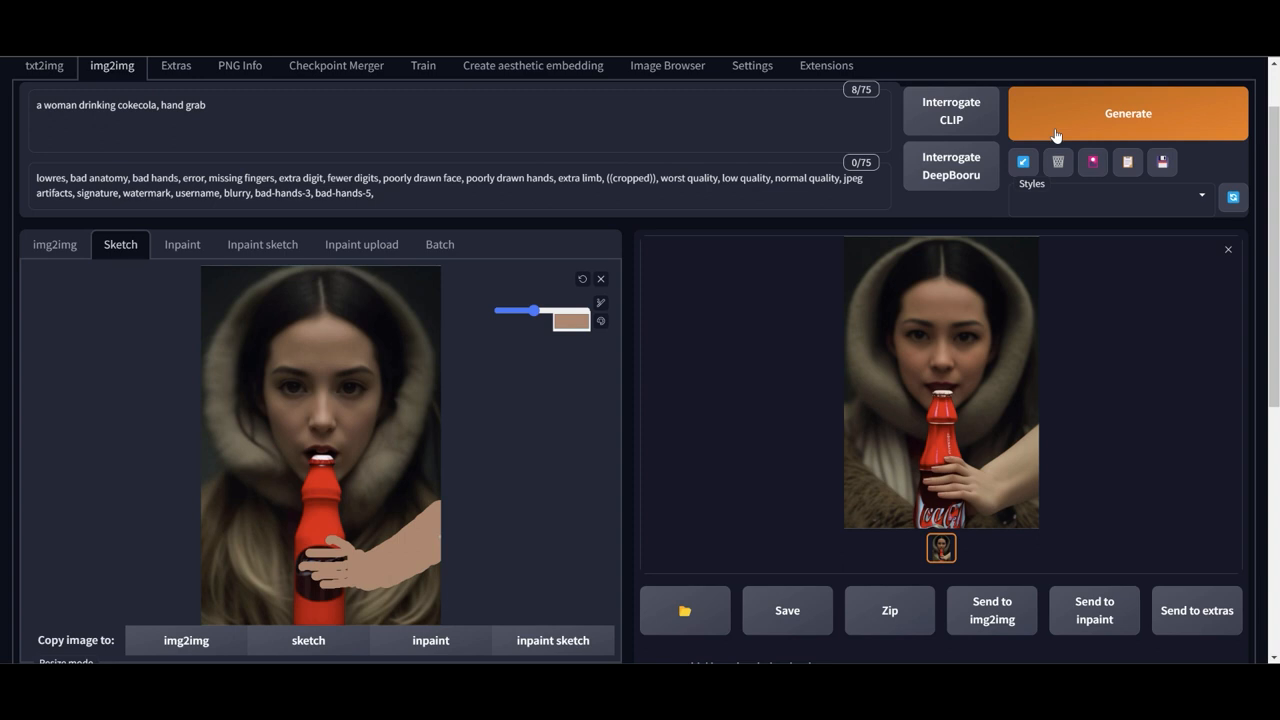
Generate two more variations of the hooded woman gripping the red Coca-Cola bottle
click(1128, 113)
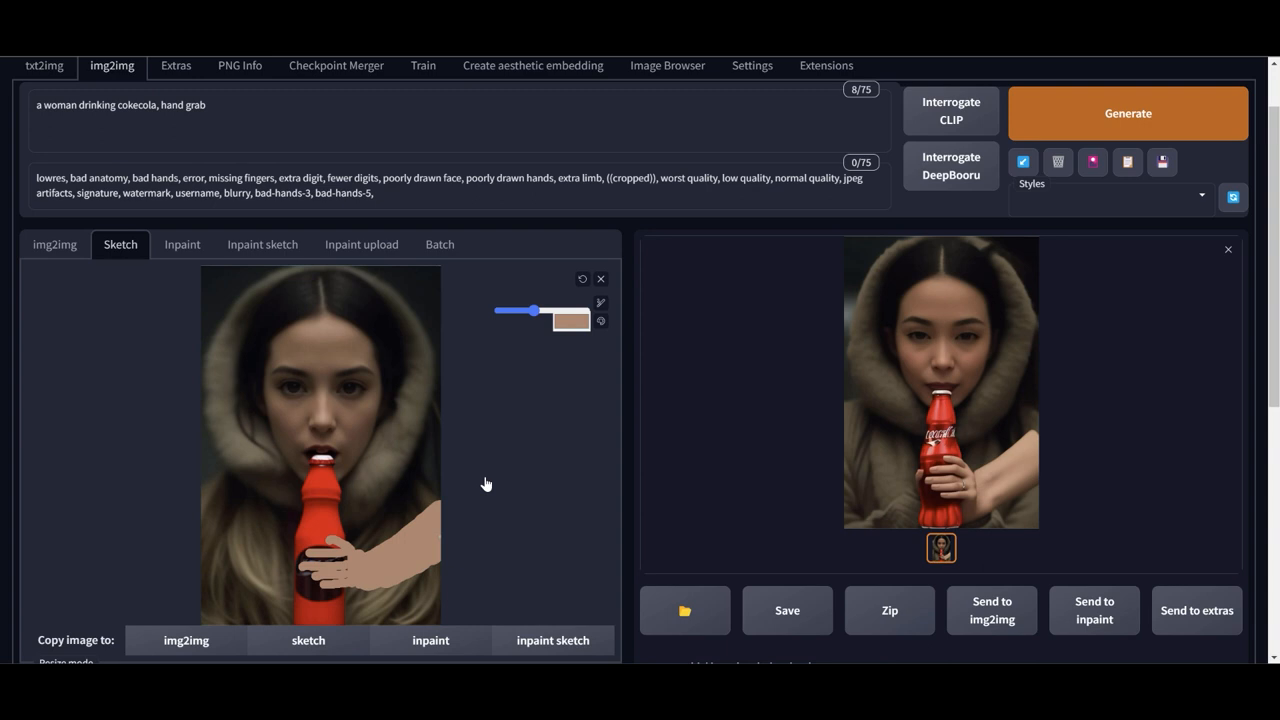
mouse_move(975, 475)
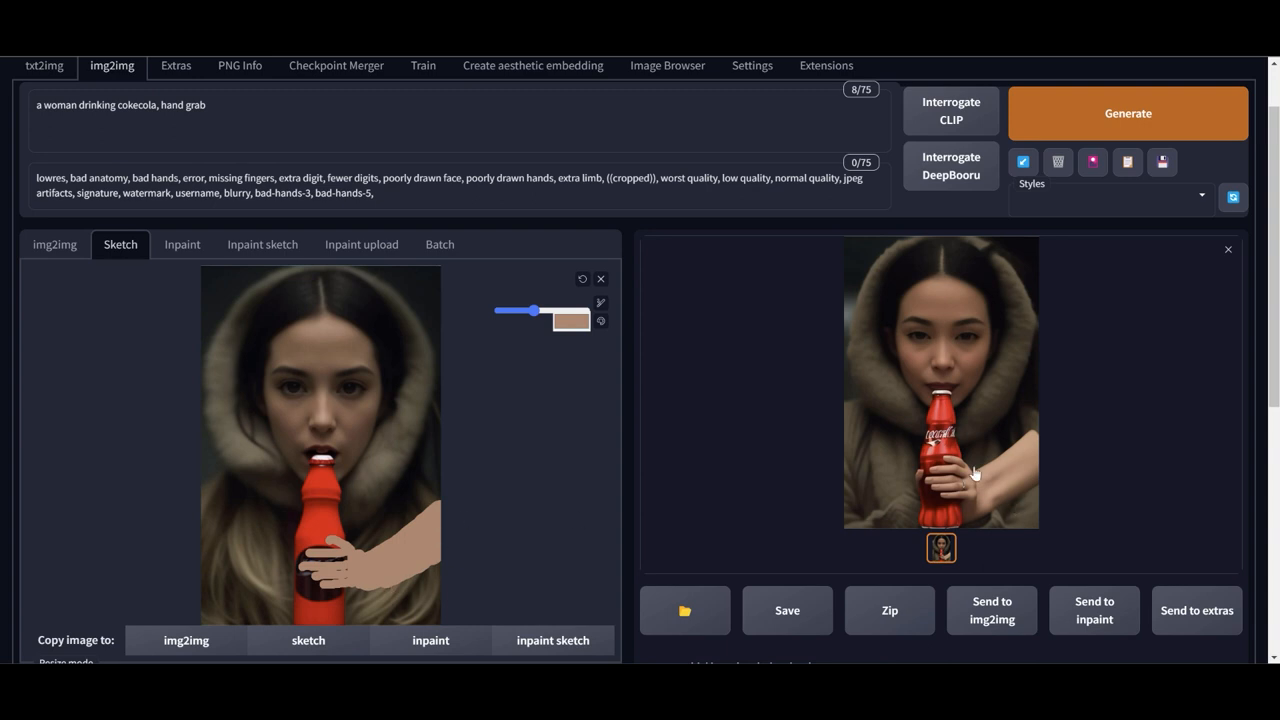
click(1128, 113)
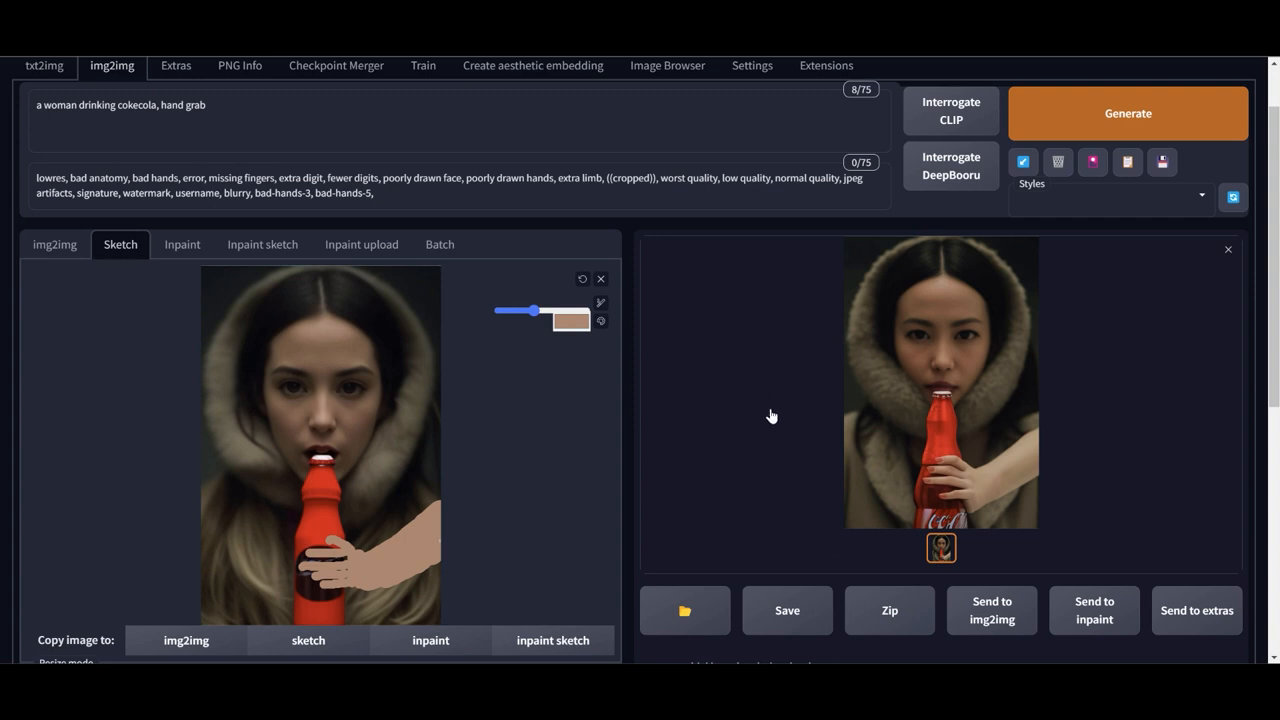
mouse_move(1028, 255)
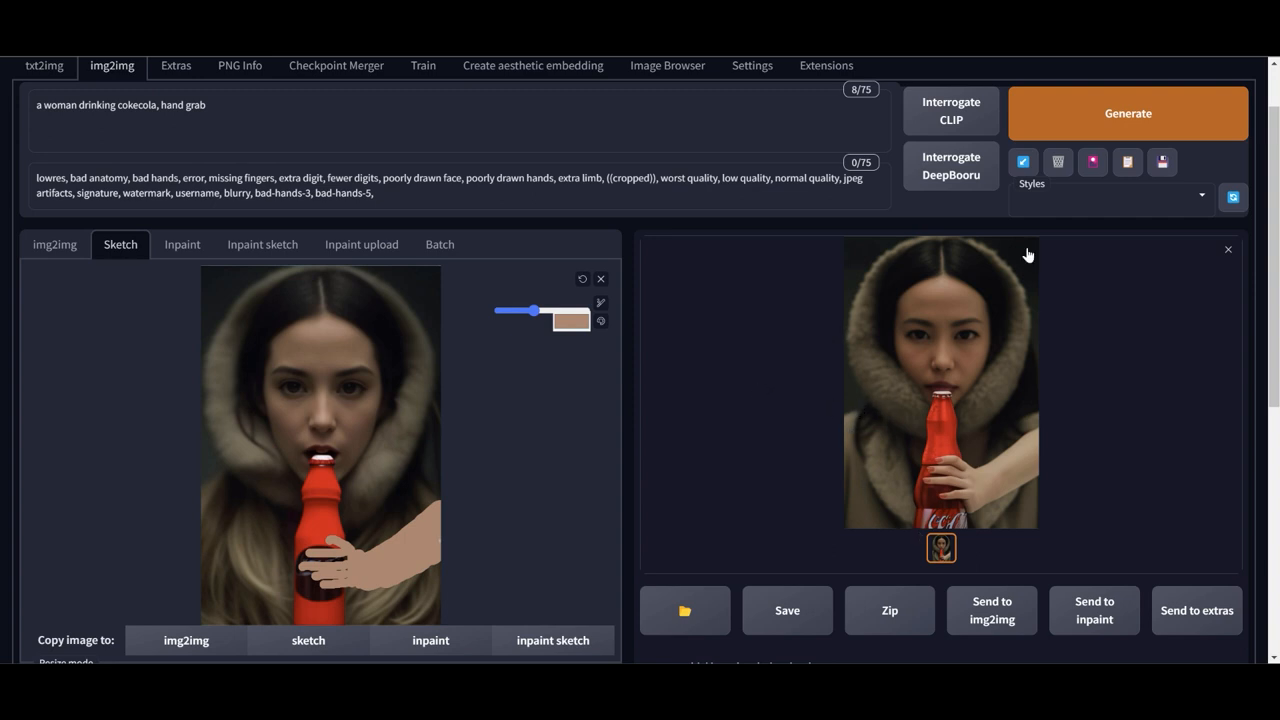